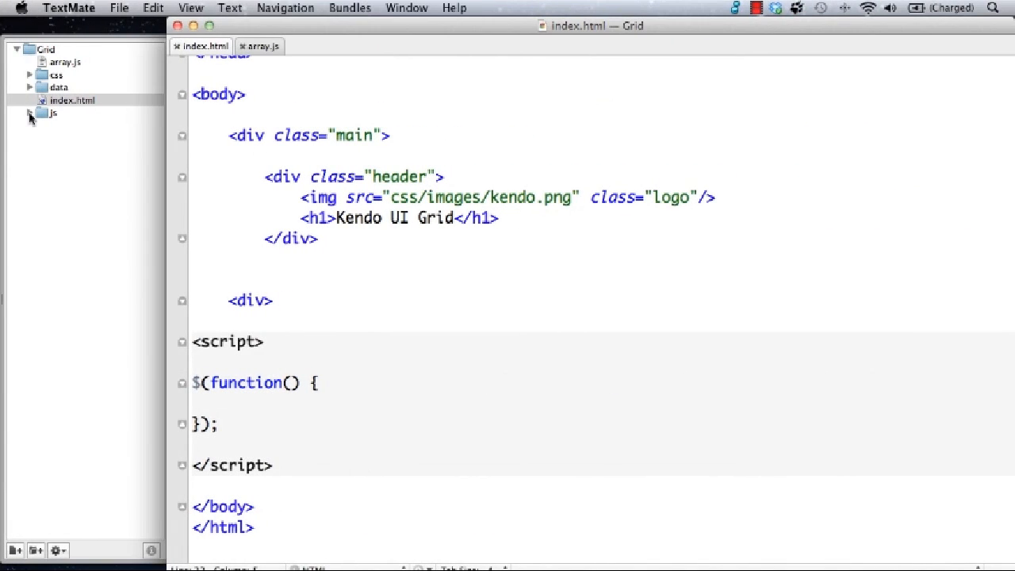
- Expand the js and css folders to list the jQuery, Kendo and stylesheet files
click(30, 112)
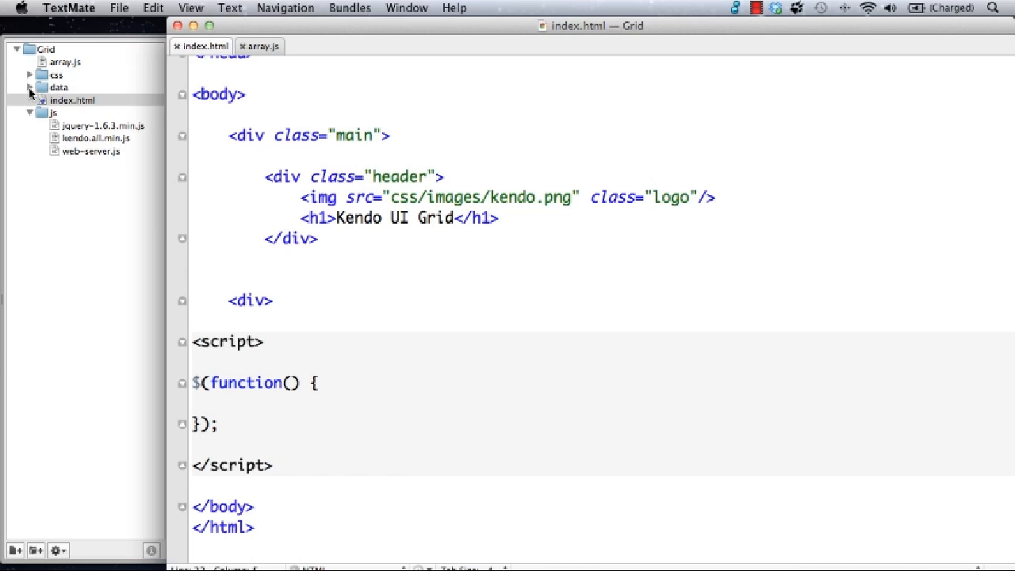
click(30, 74)
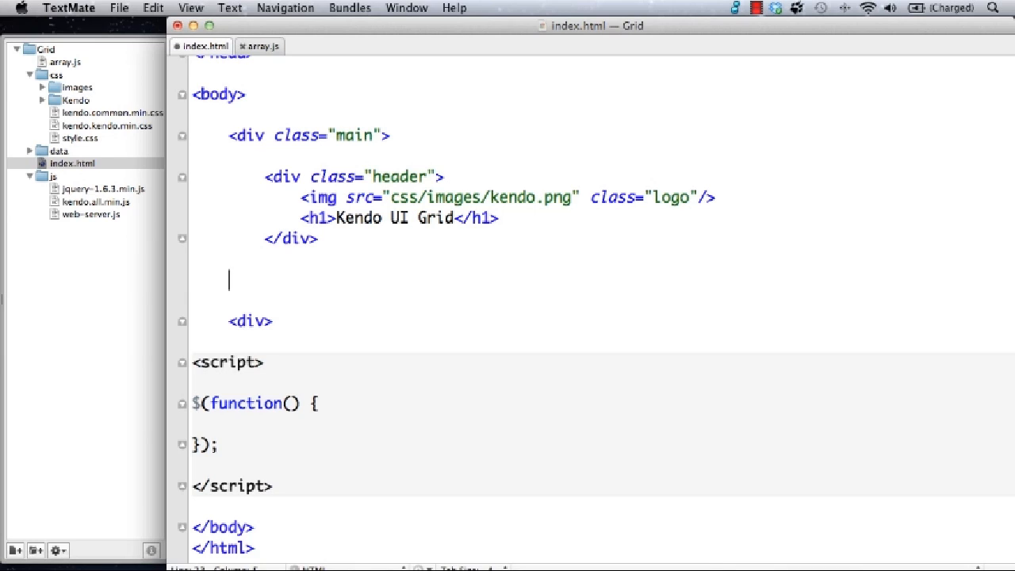
- Add a grid table with a First Name header and call $("#grid").kendoGrid() in the ready function
text(k)
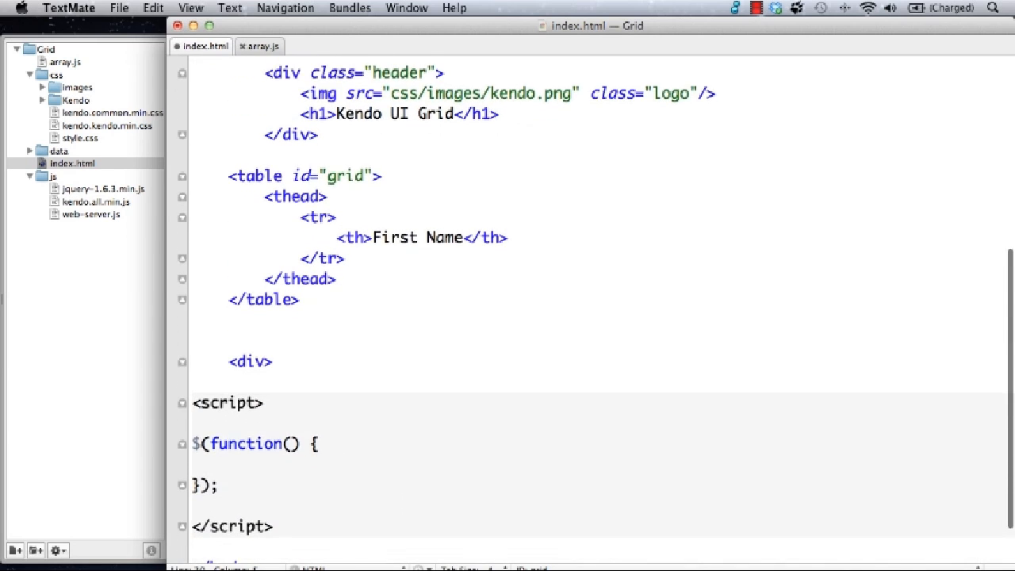
scroll(down, 3)
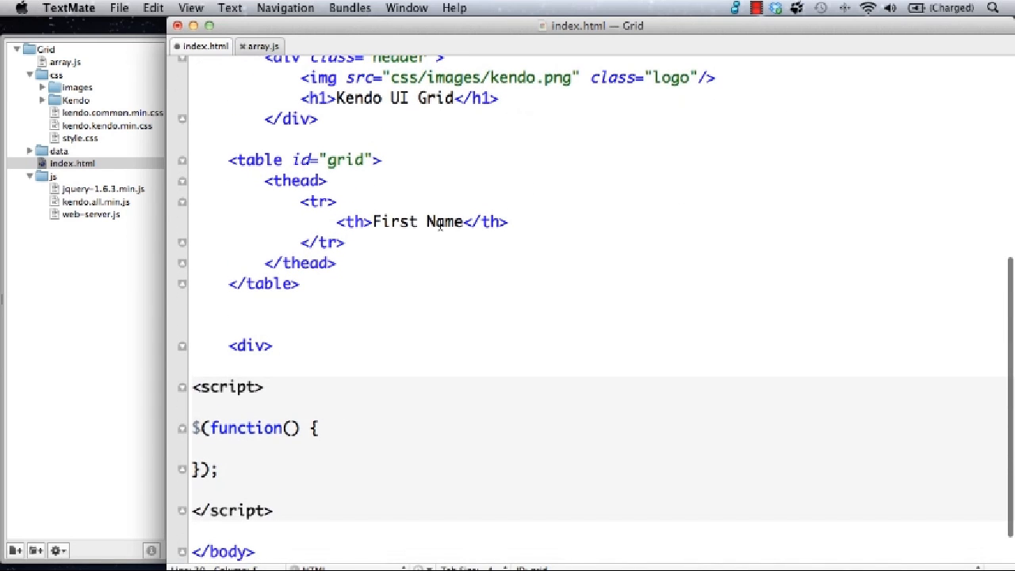
click(275, 450)
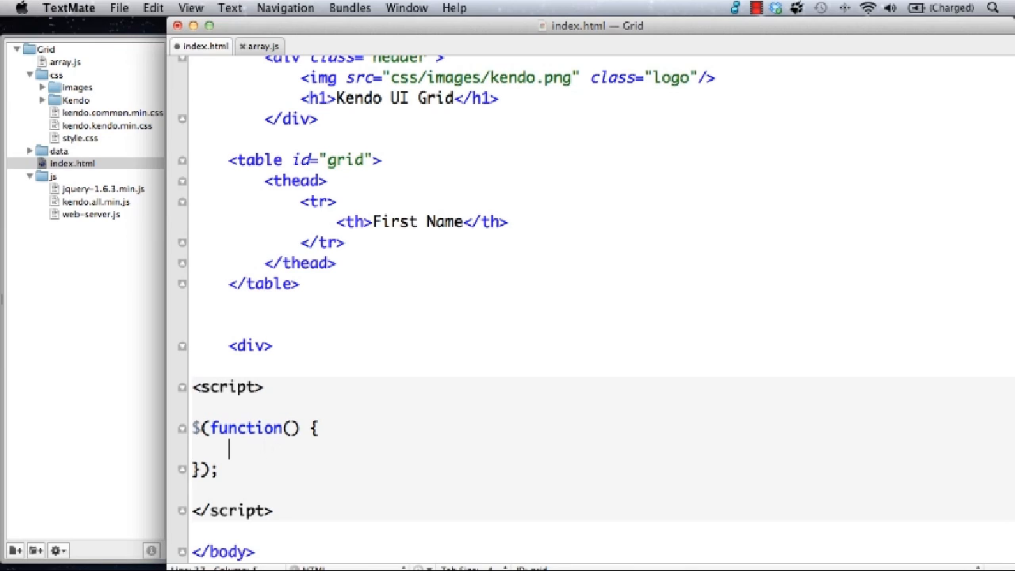
text($())
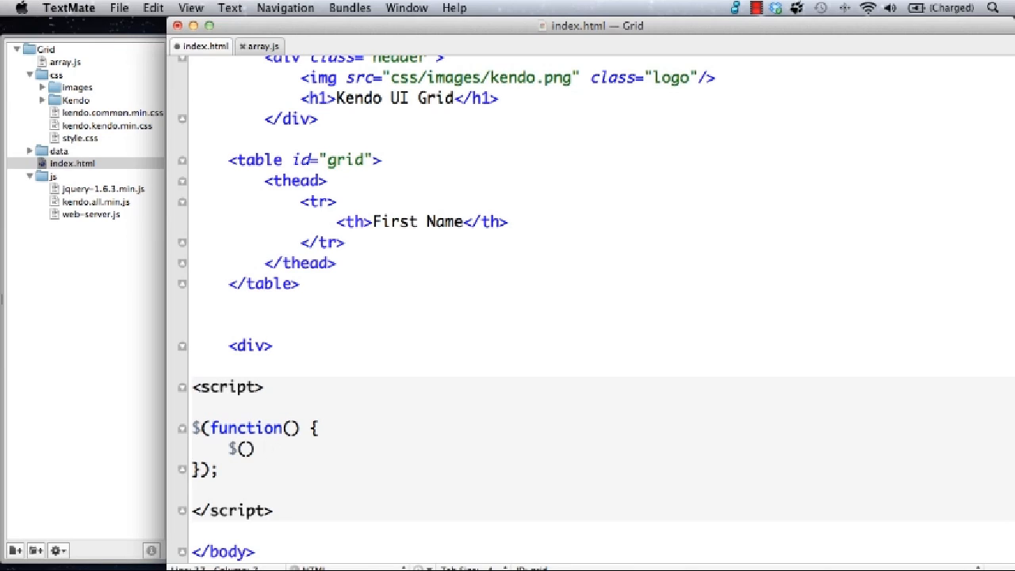
text("#grid")
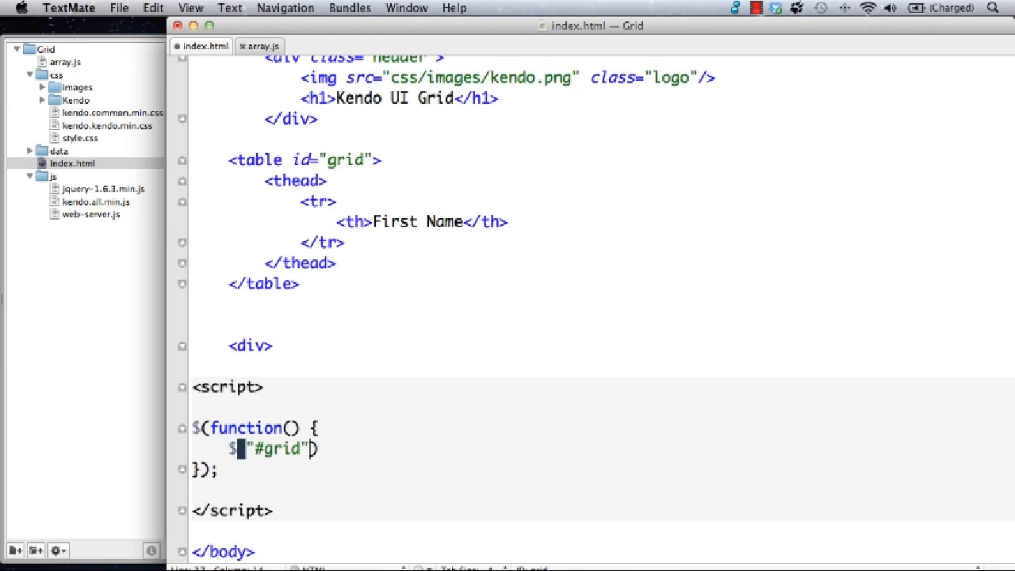
text(.kendoGrid)
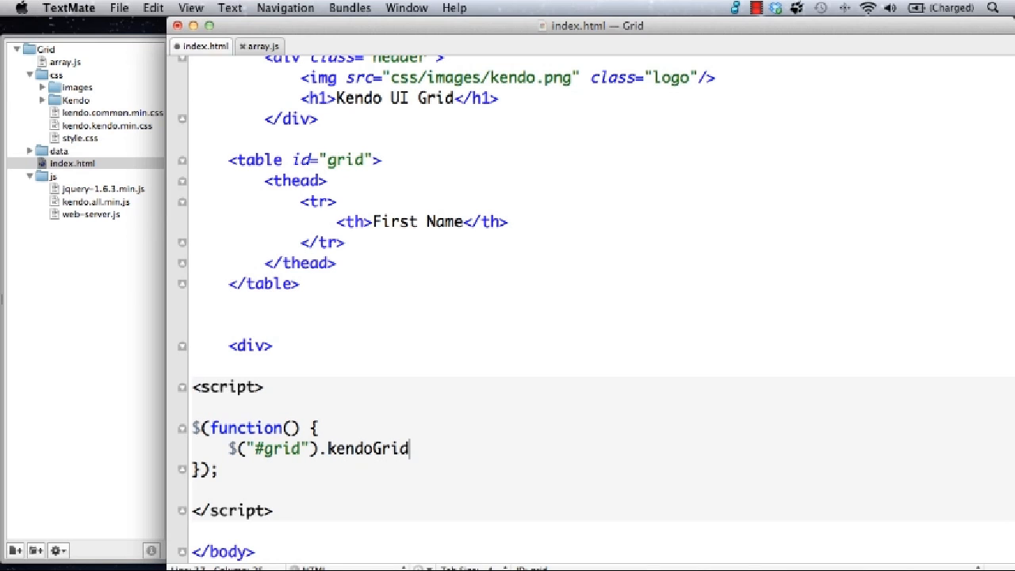
text(();)
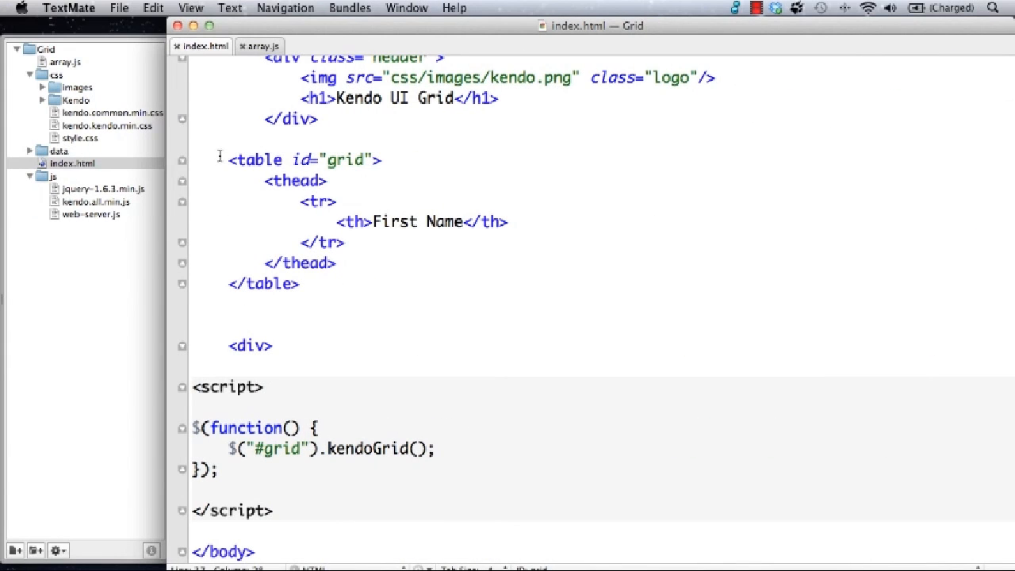
- Replace the table markup with an empty <div id="grid"></div>
drag(229, 159, 300, 284)
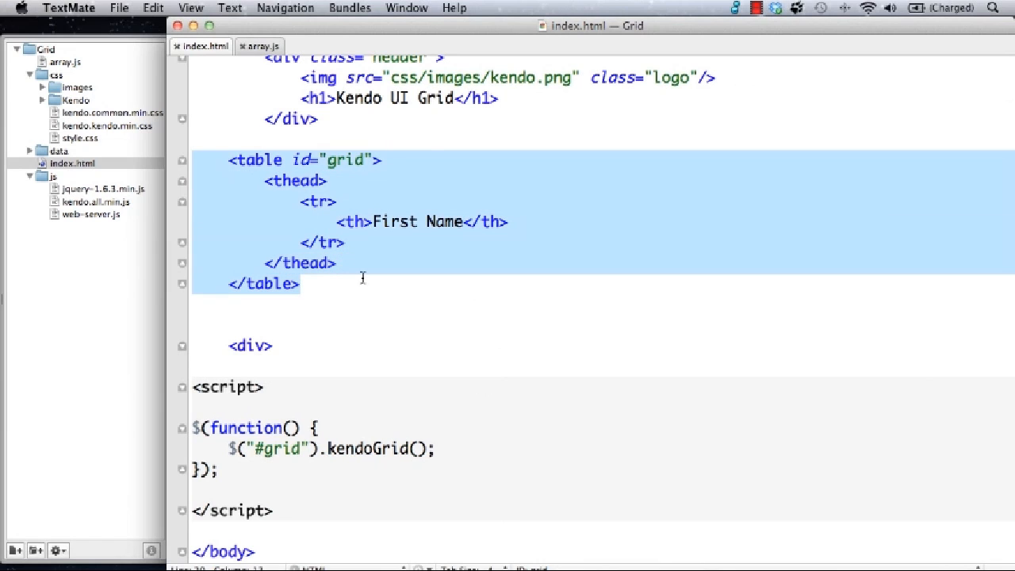
text(div id="name">)
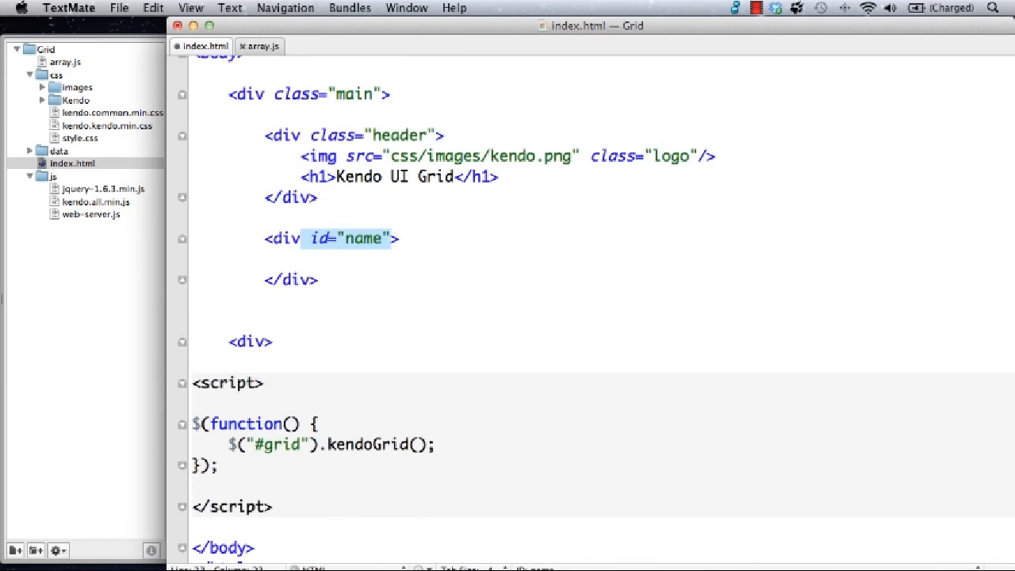
text(grid)
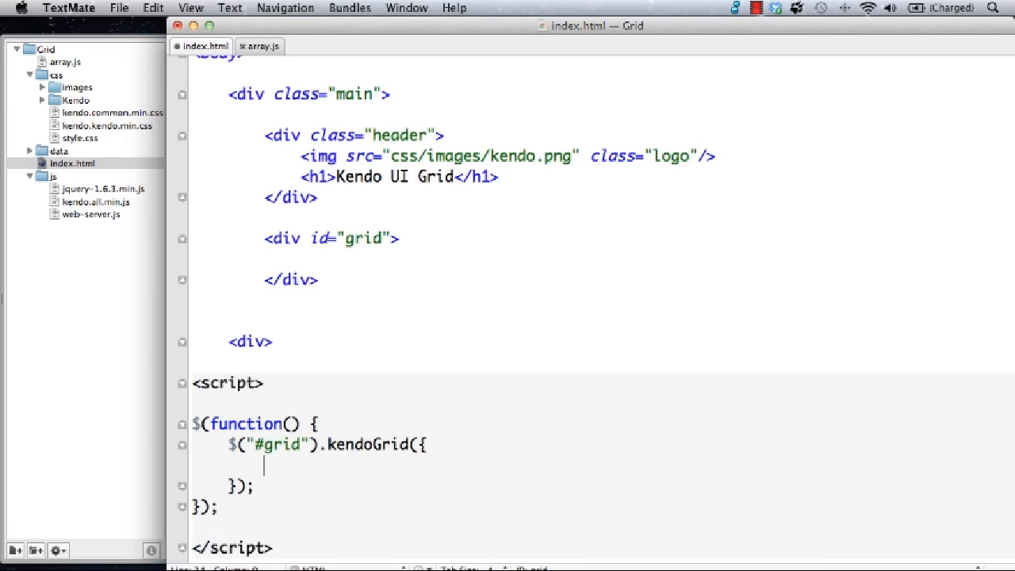
- Give kendoGrid a columns array titled First Name, Last Name, Picture and Email
text(columns)
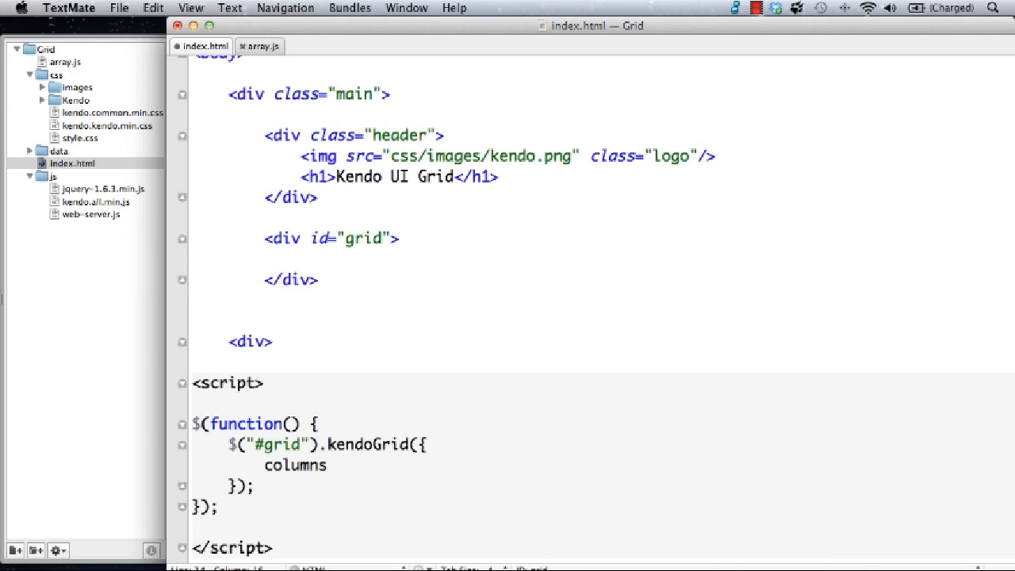
text(: [ ])
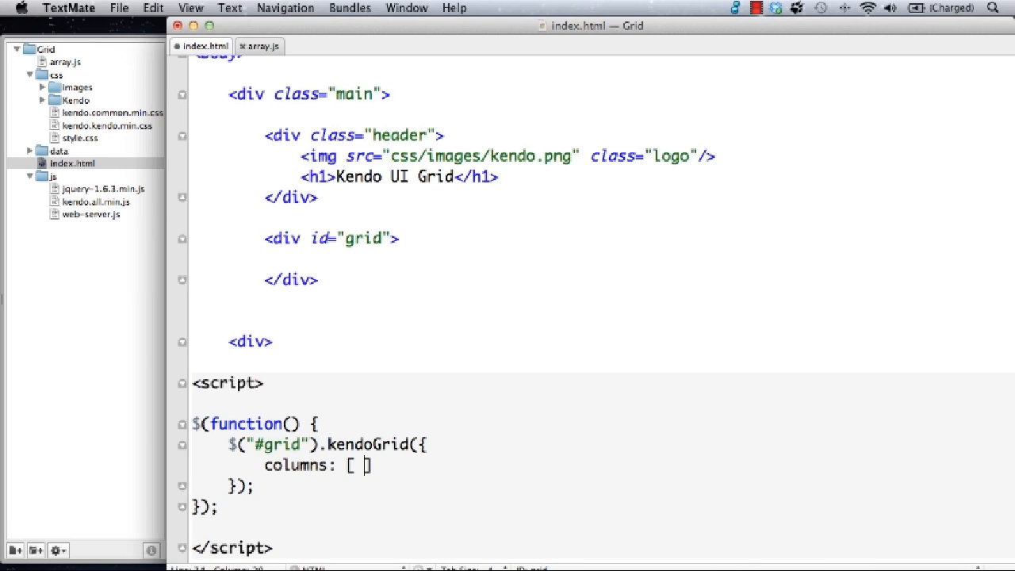
text({ })
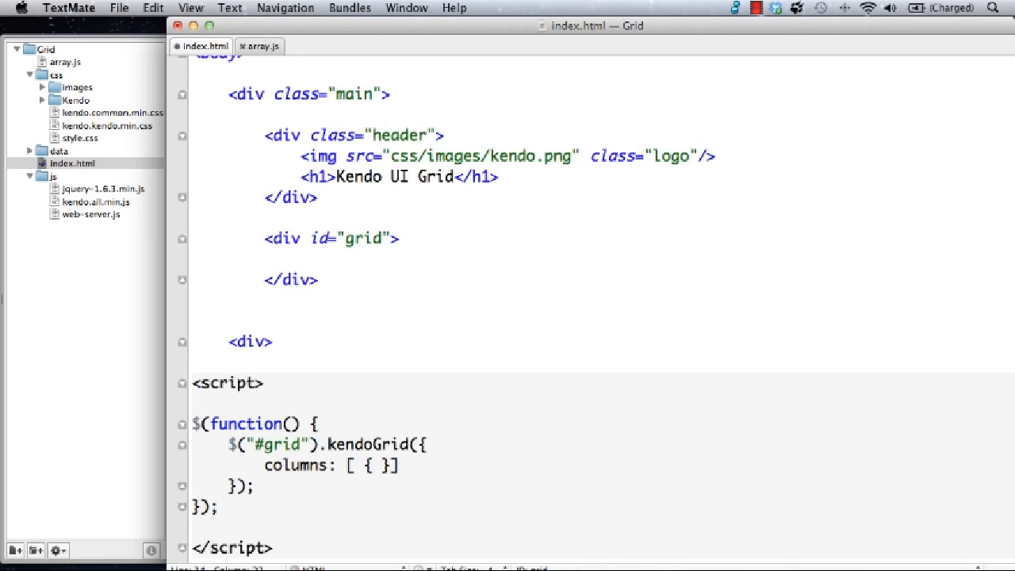
text(title:)
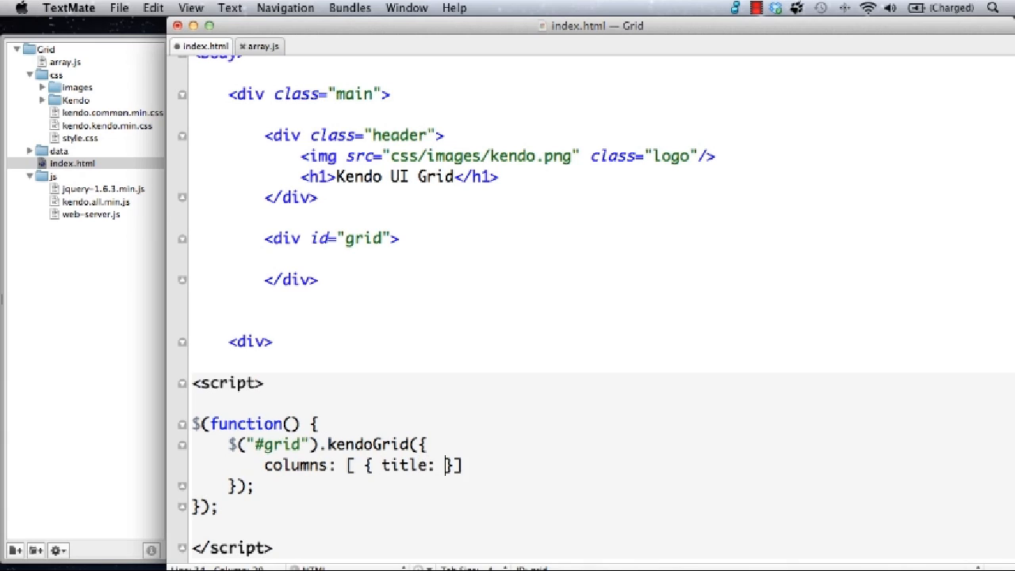
text("First Name)
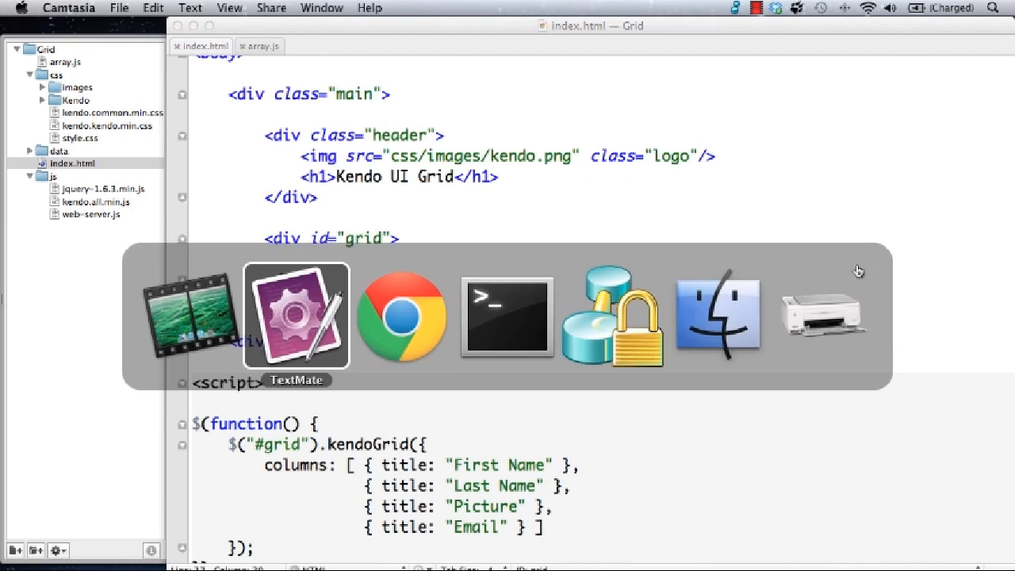
- Paste the ten-entry people array from array.js above the kendoGrid call and review it
click(401, 316)
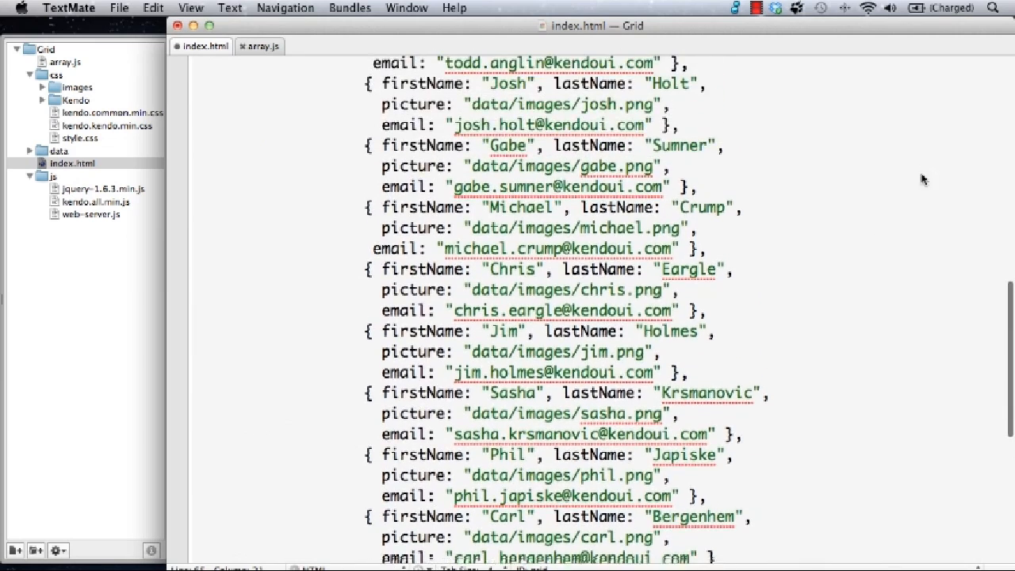
scroll(up, 3)
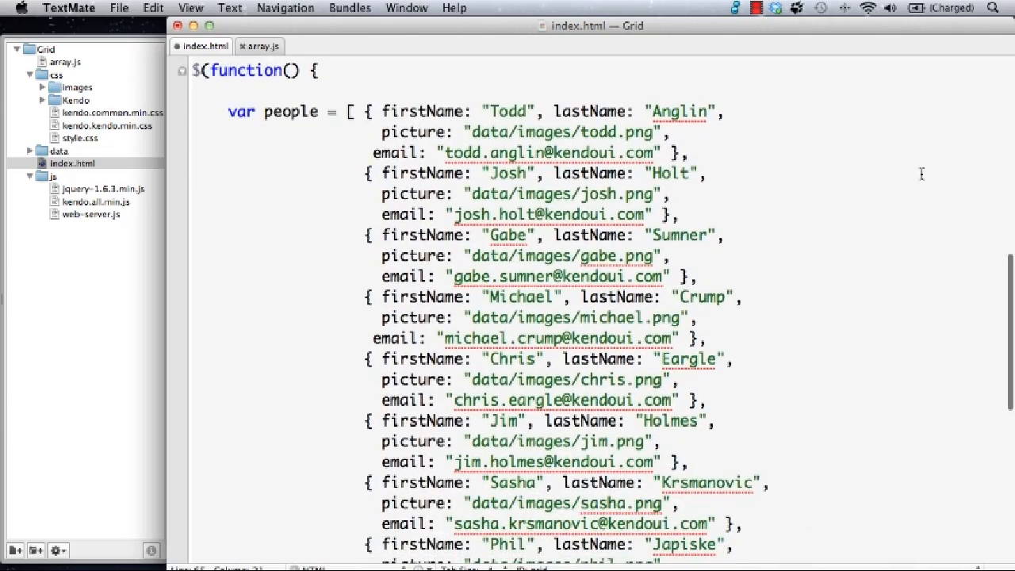
scroll(down, 3)
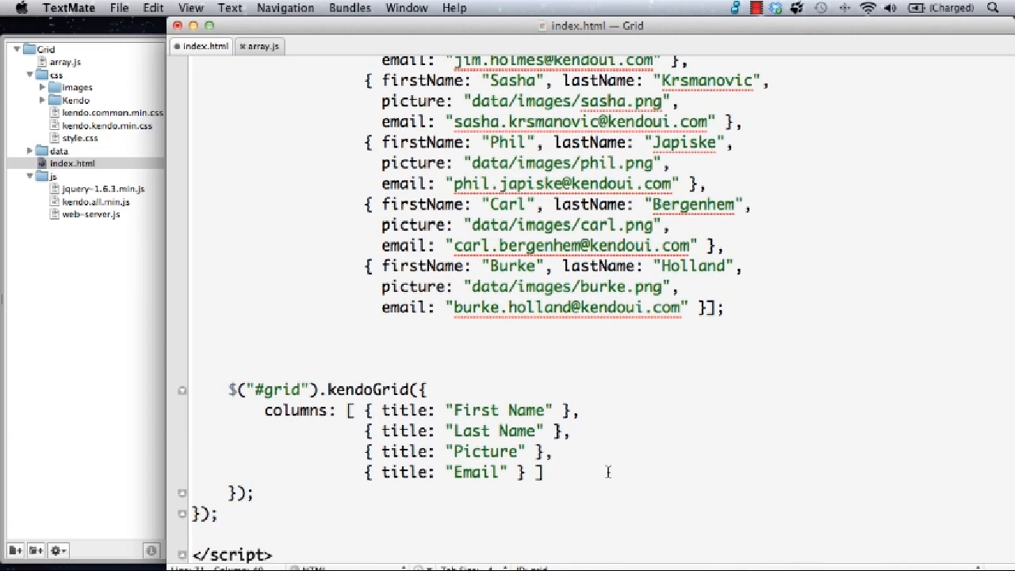
- Set dataSource to { data: people } and map columns to firstName, lastName, picture and email
text(d)
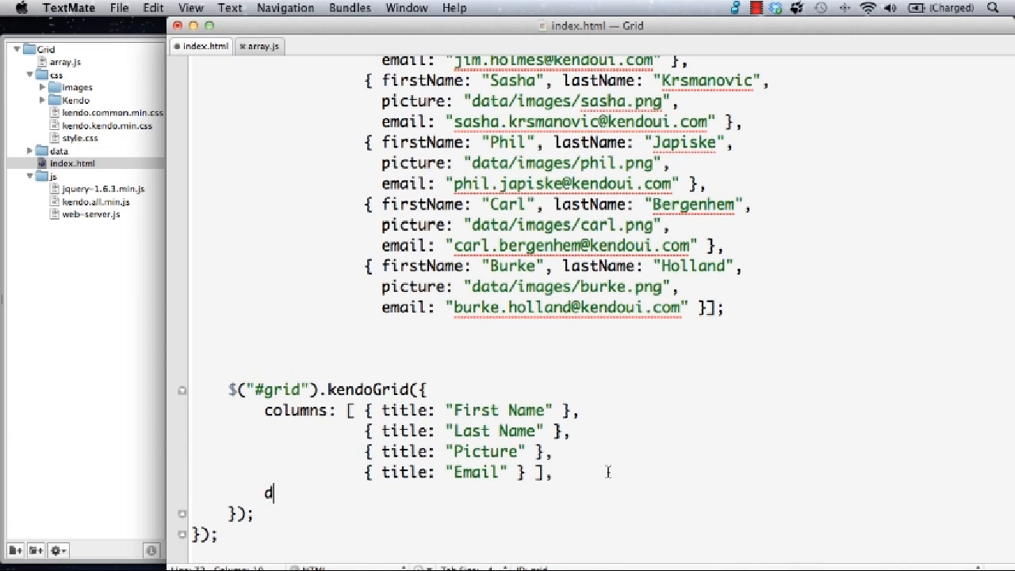
text(ataSource:)
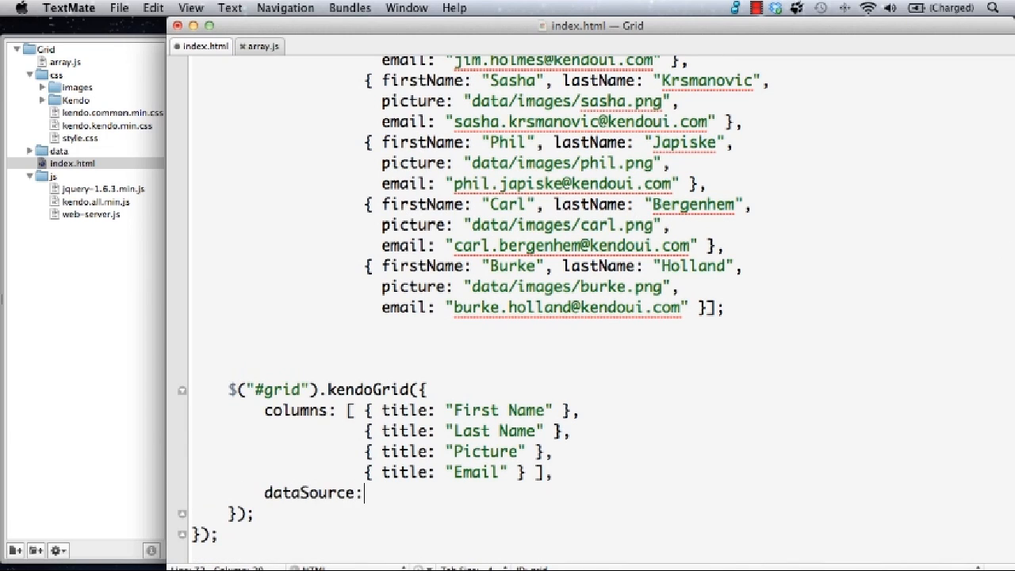
text({ data)
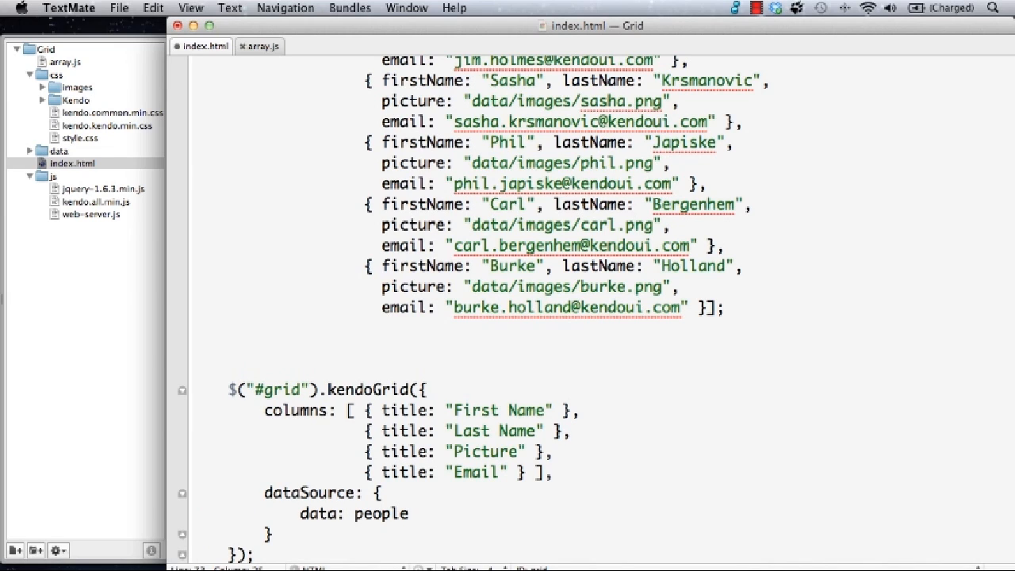
mouse_move(610, 479)
text(, )
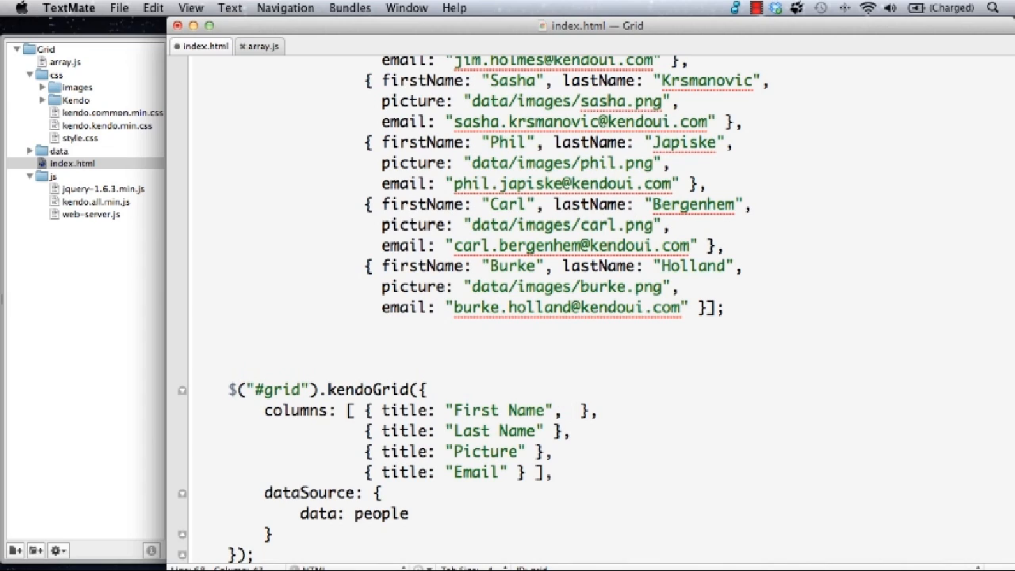
text(field: "")
text(, field: "email")
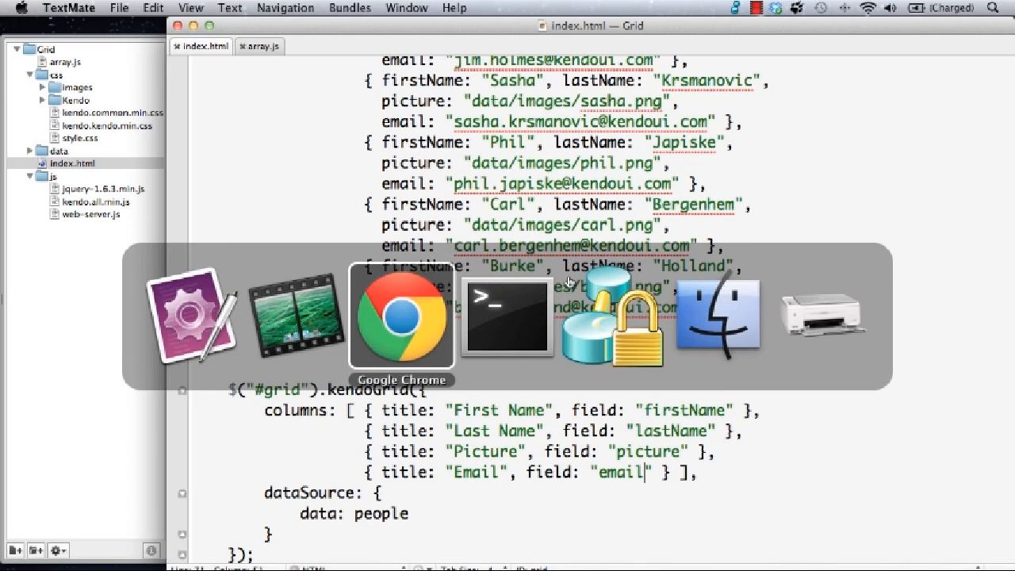
- Check the grid in Chrome, then spread the First Name and Picture columns across lines
click(401, 317)
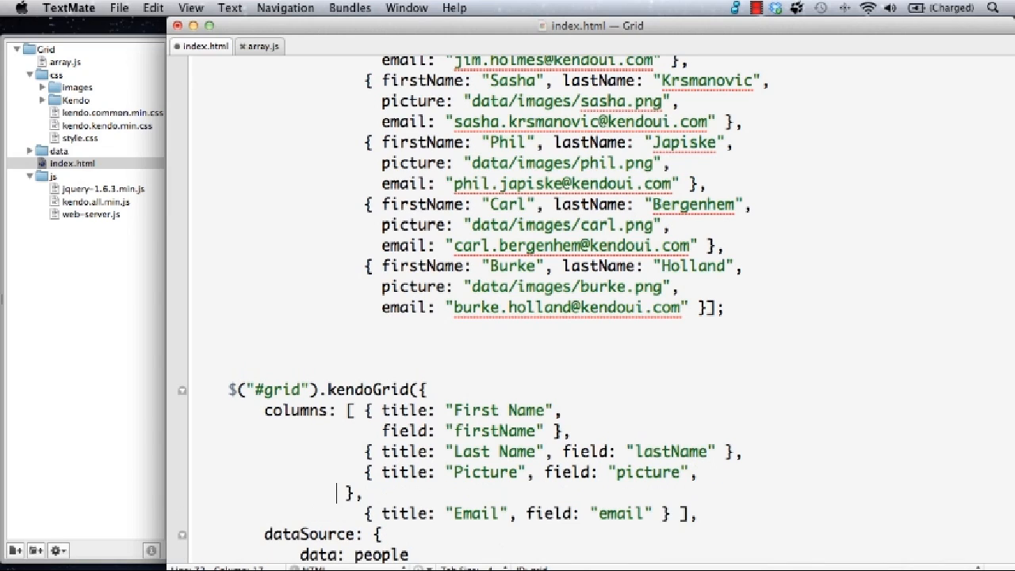
- Add column templates: name divs, an img tag using #= picture #, and a mailto email link
text(template: ">i)
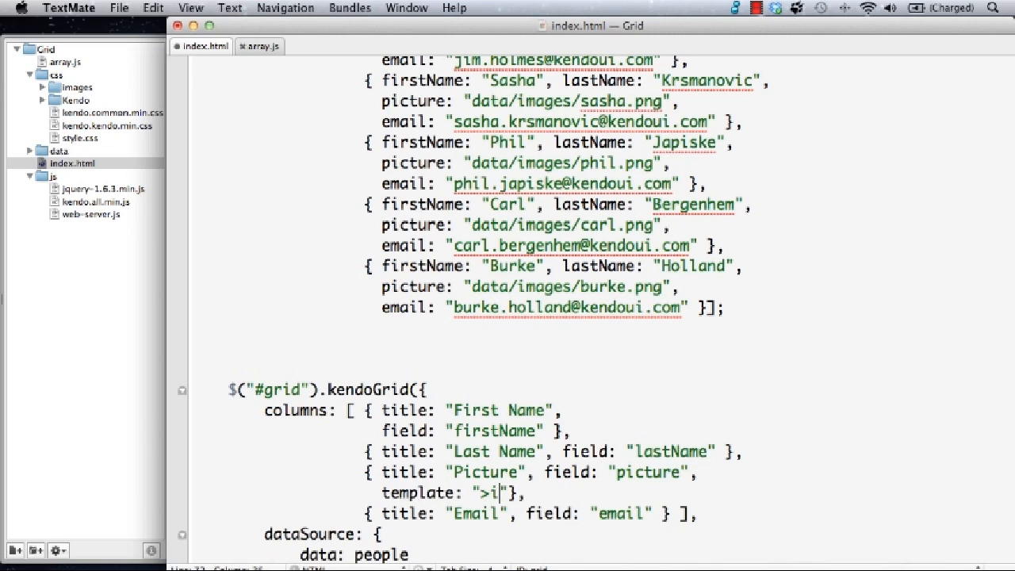
text(img src=')
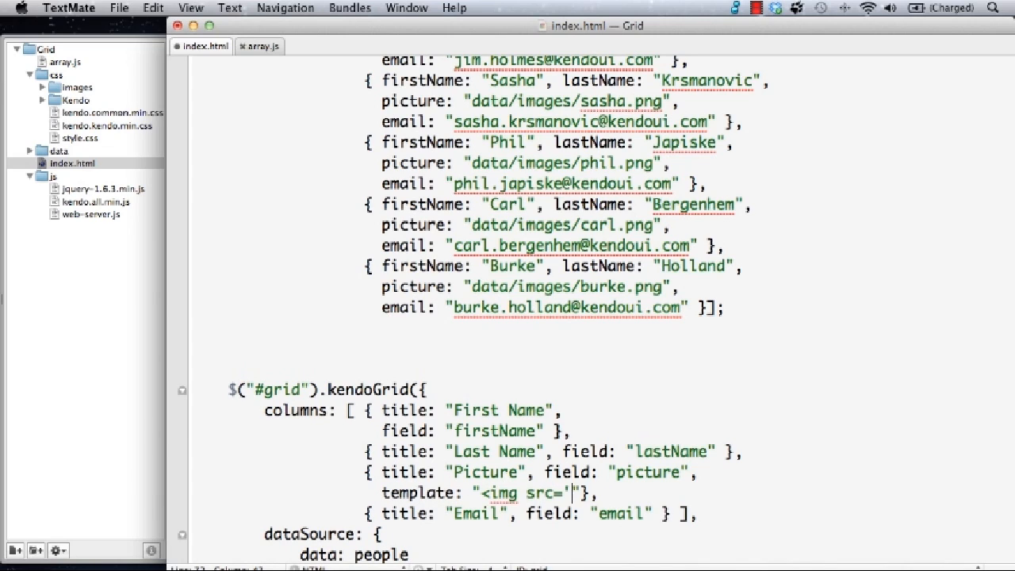
text(#= pi)
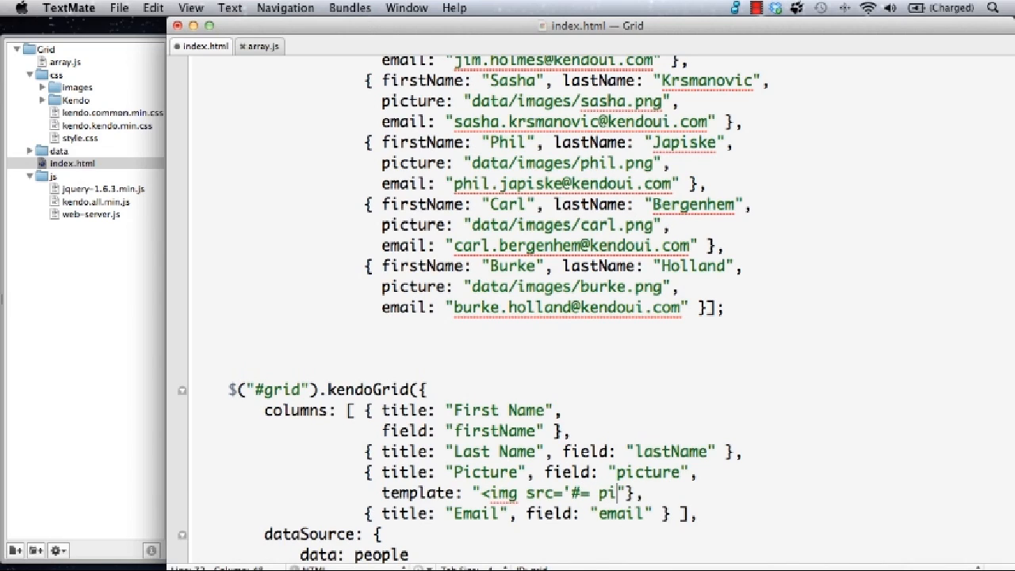
text(cture)
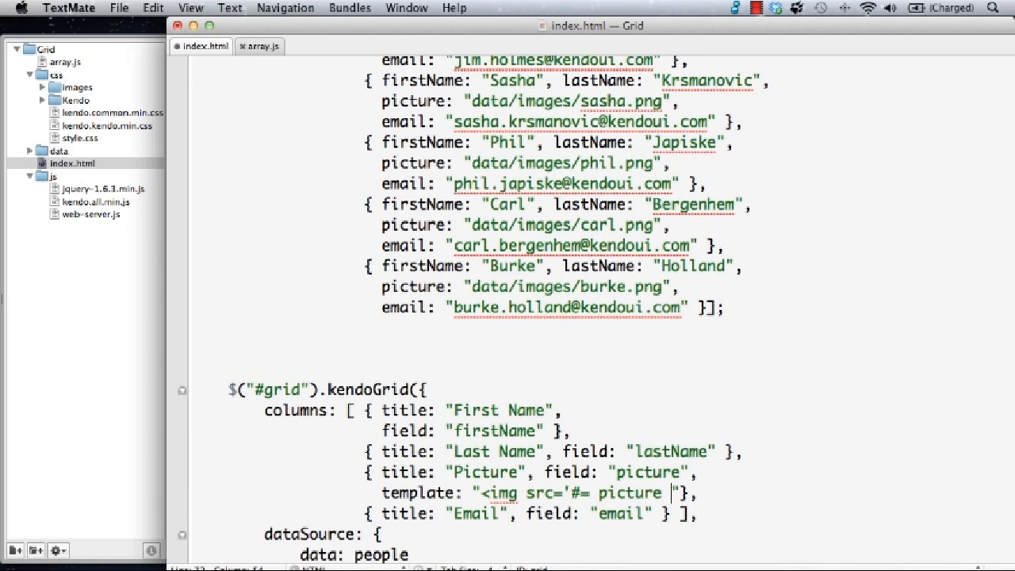
text(#' />)
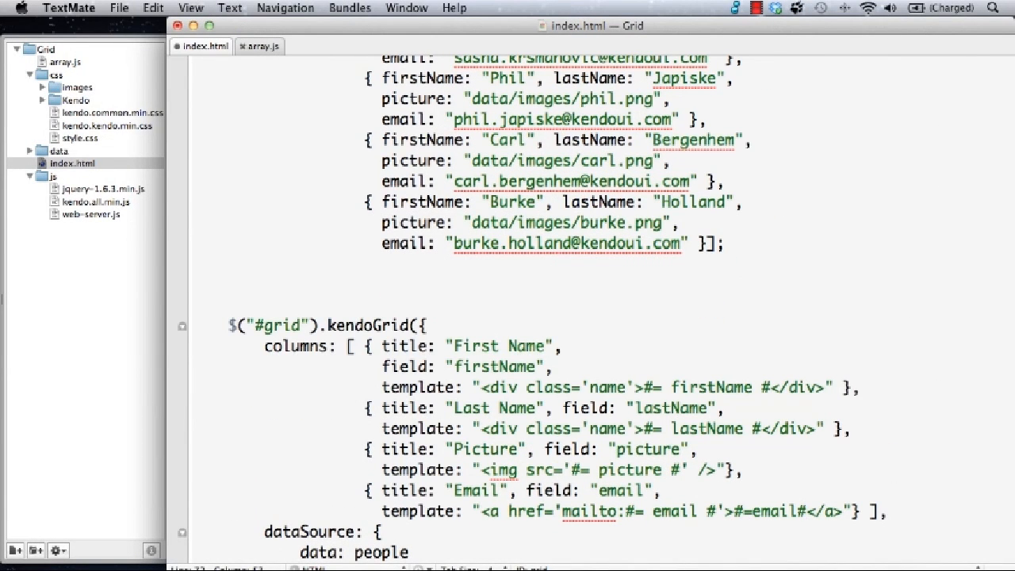
mouse_move(703, 373)
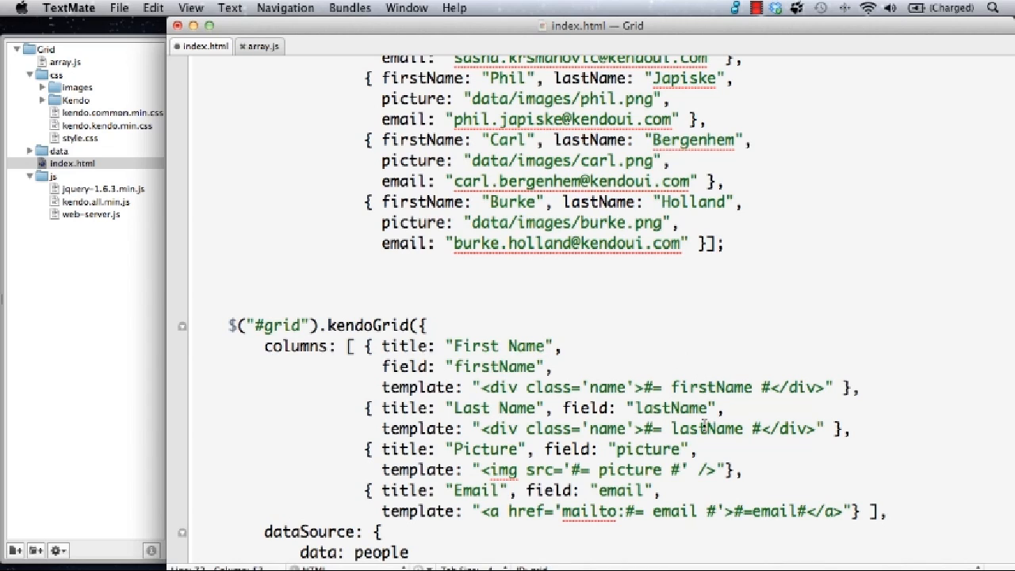
mouse_move(666, 503)
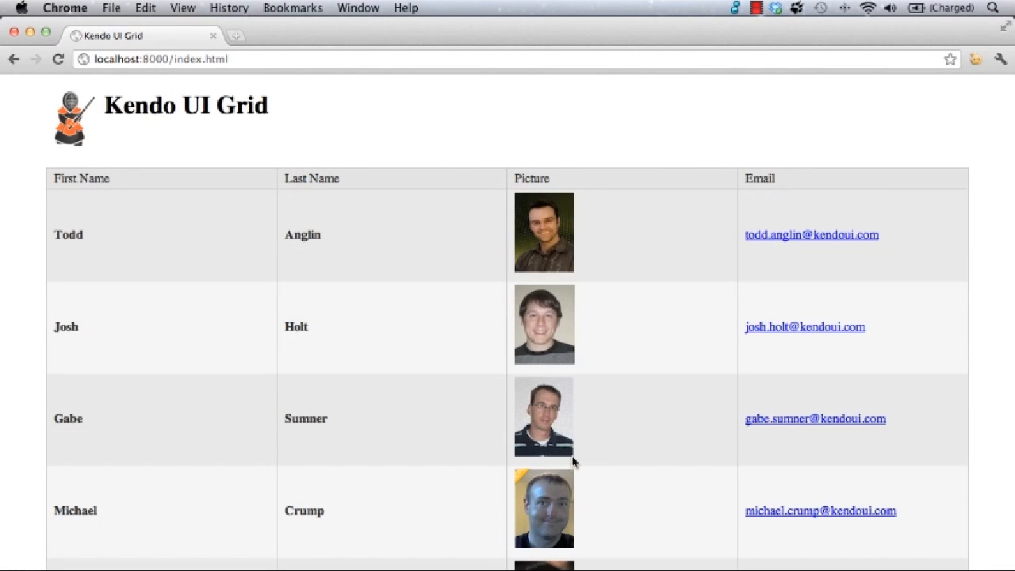
mouse_move(333, 266)
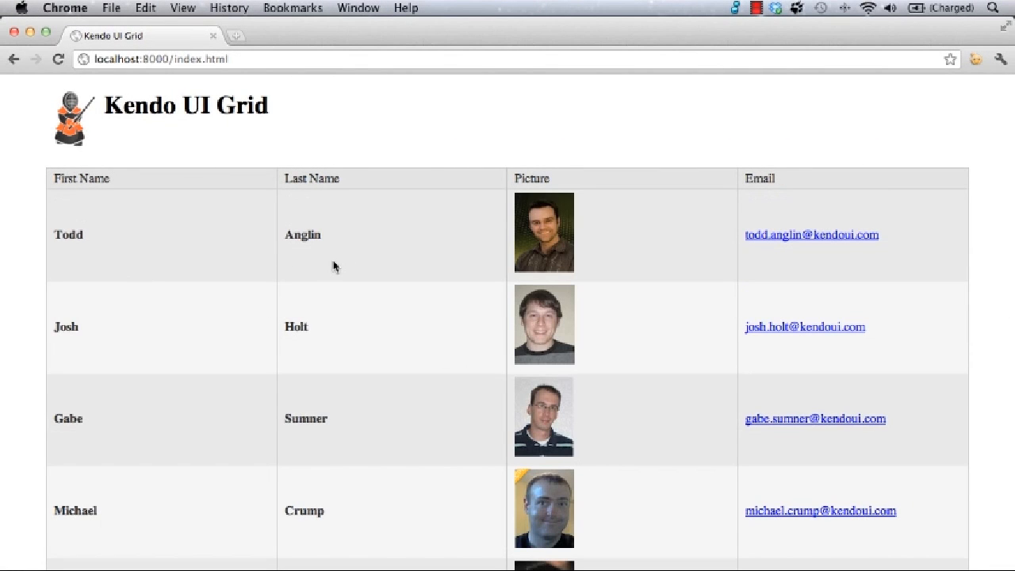
mouse_move(803, 248)
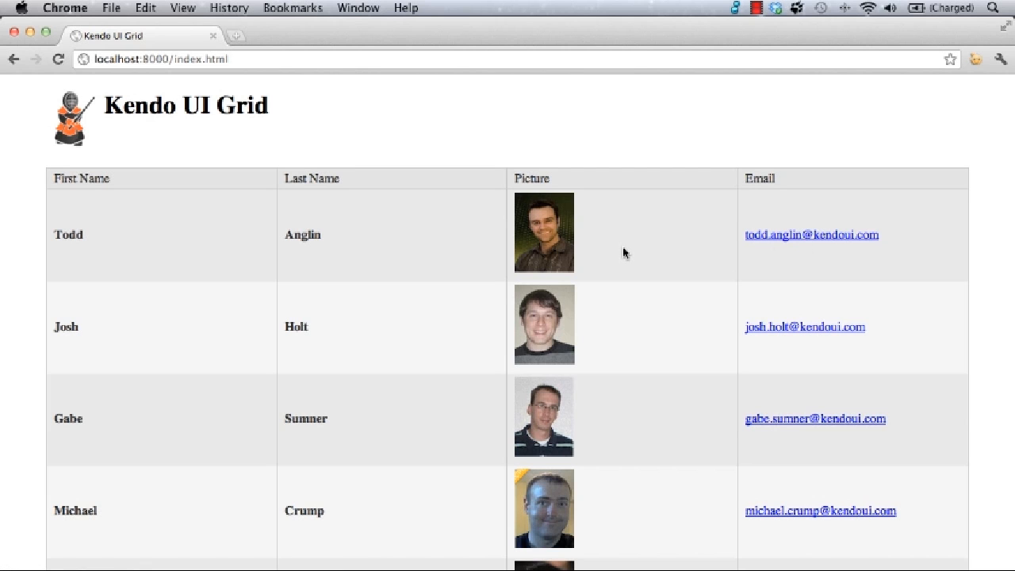
- Reload localhost:8000/index.html and scroll the grid to check the photos and email links
scroll(down, 3)
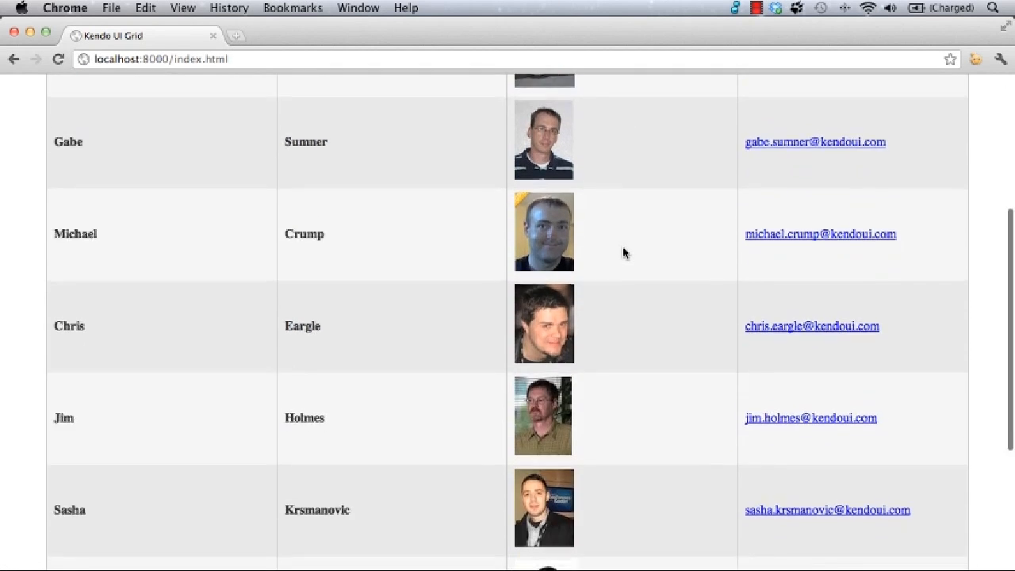
scroll(up, 3)
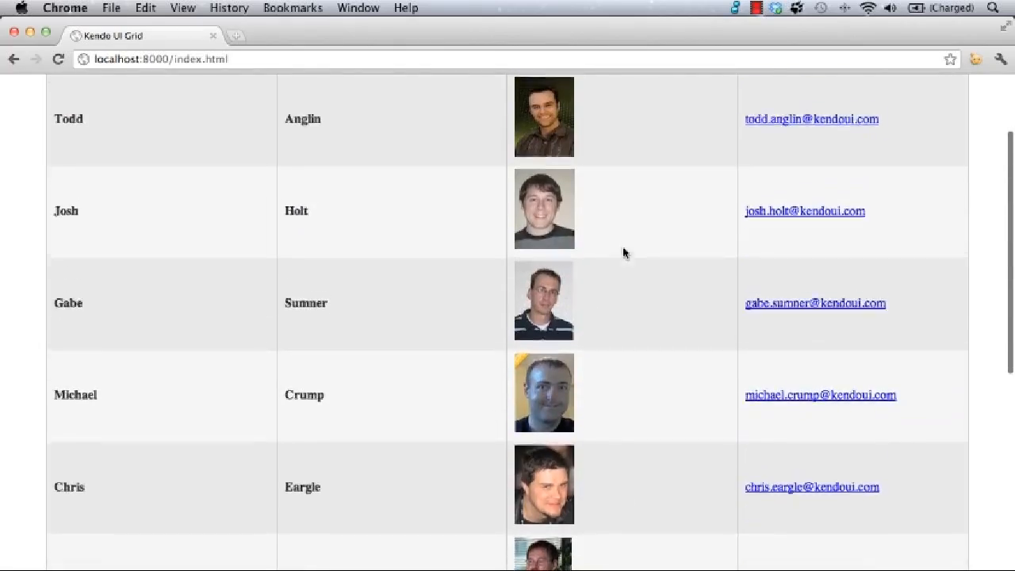
scroll(up, 3)
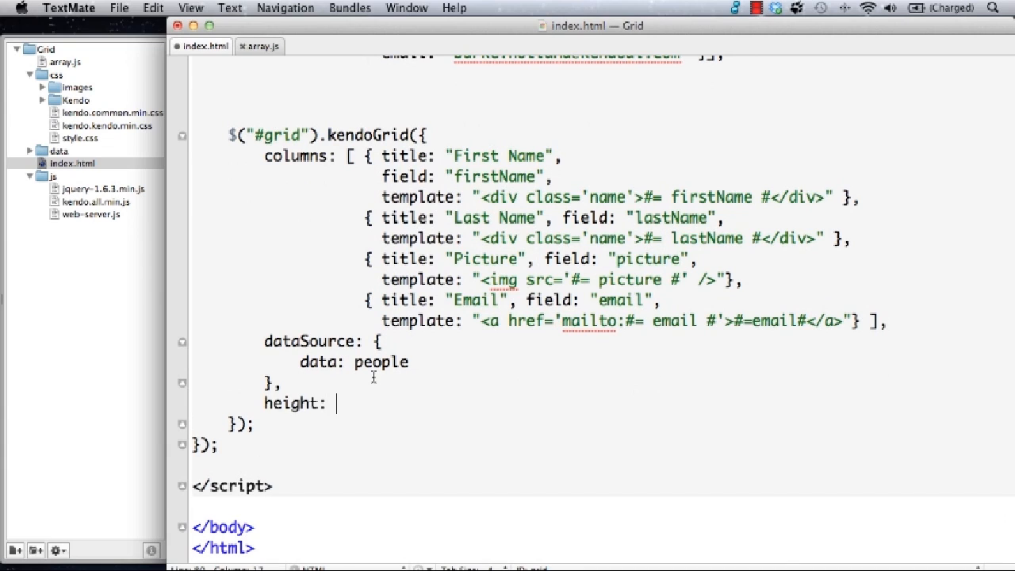
- Add height: 400, scrollable: true and pageable: true to the kendoGrid options
text(400)
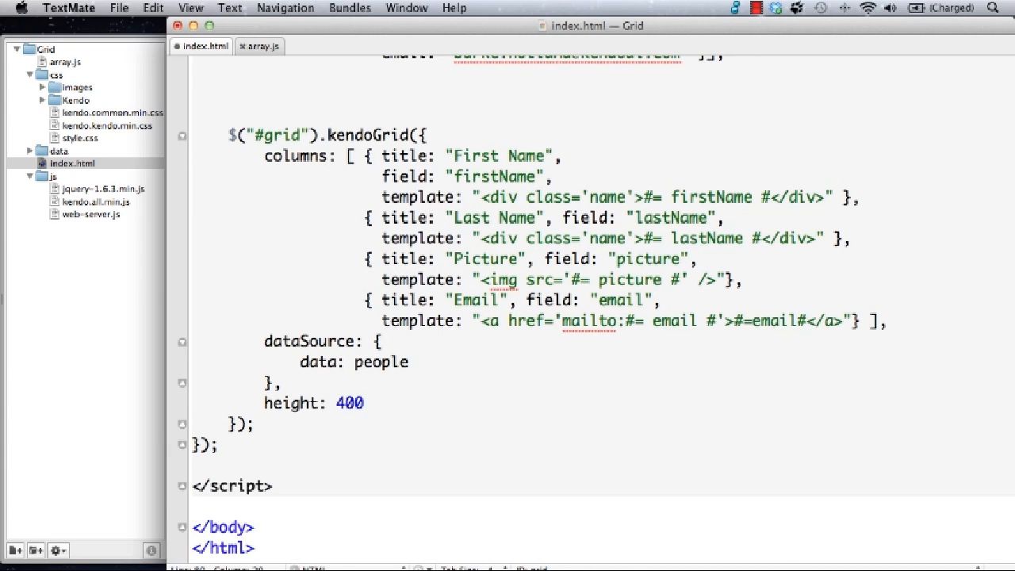
text(scrollable:)
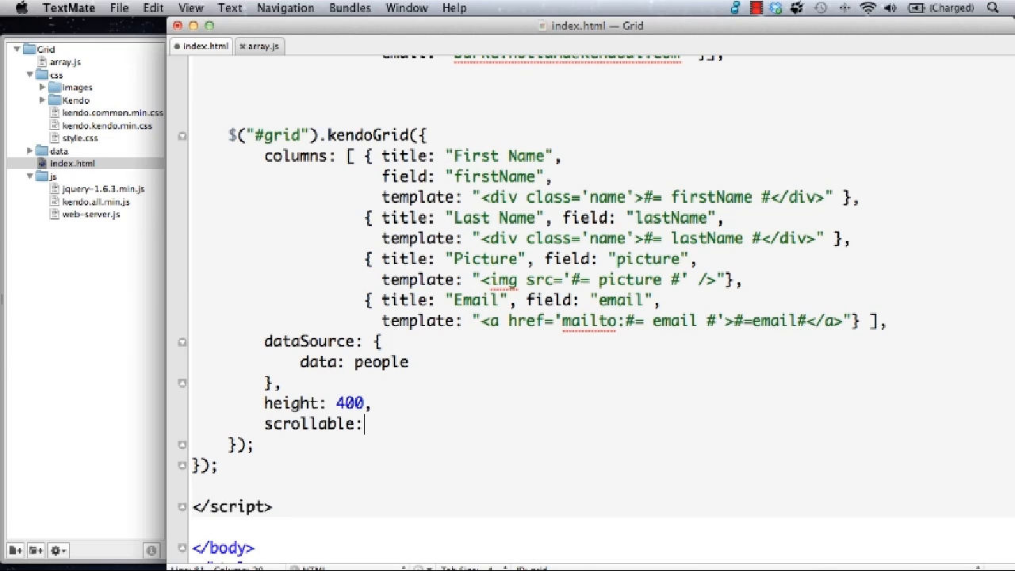
text(true)
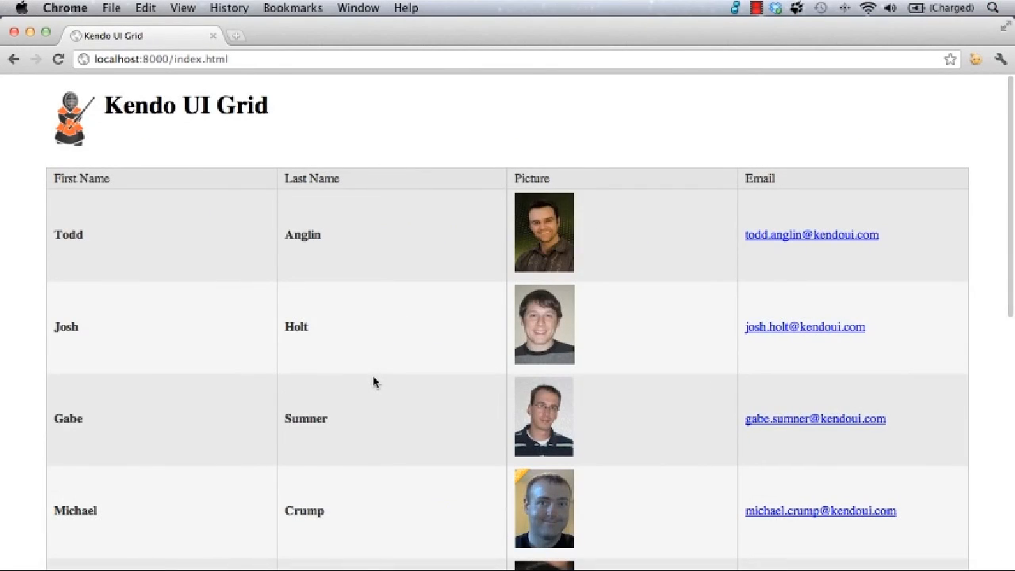
scroll(down, 3)
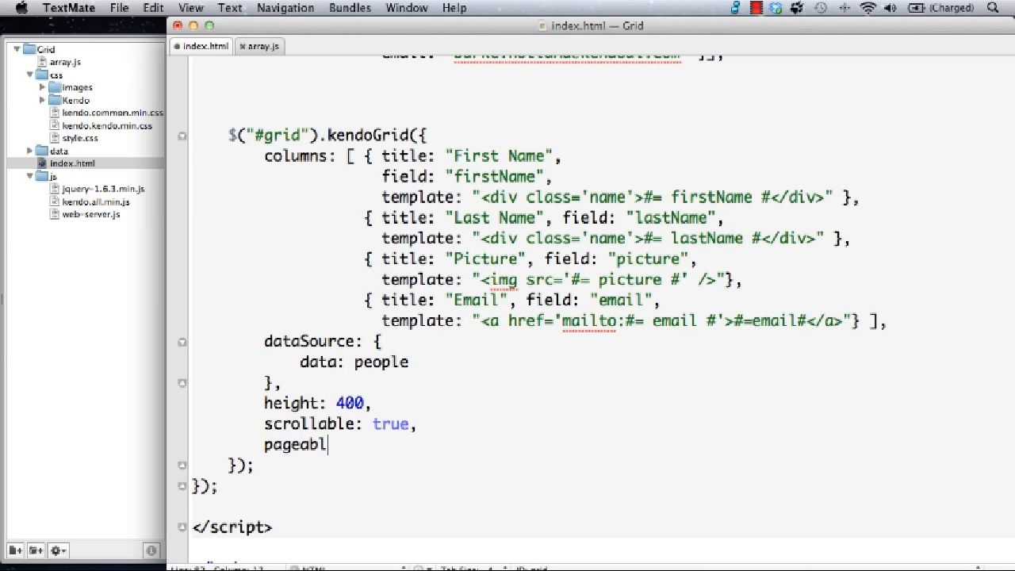
text(e: true)
click(355, 362)
text(,)
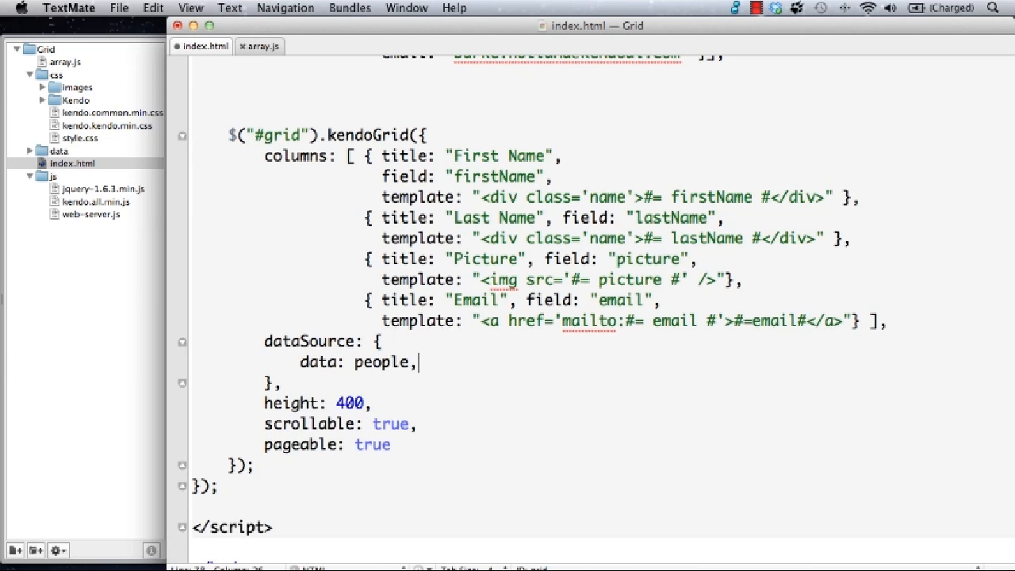
- Set the data source pageSize to 5 so the grid pages into two
text(pageSize:)
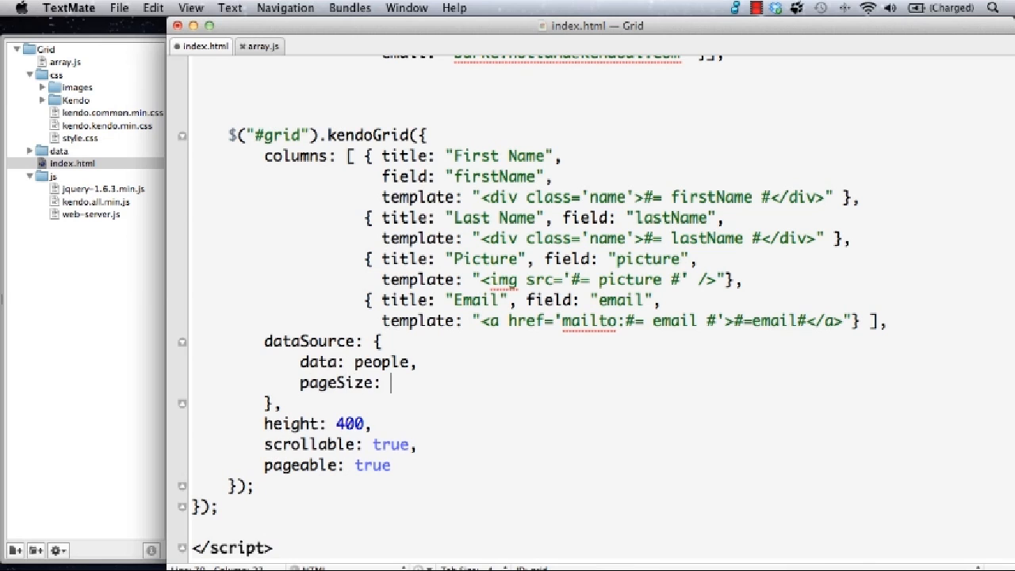
text(5)
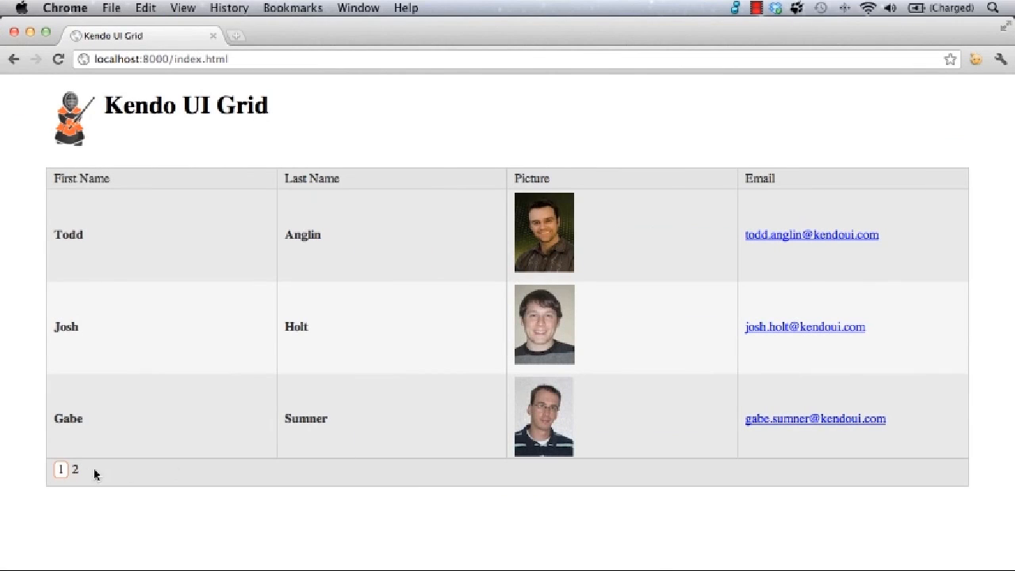
click(73, 469)
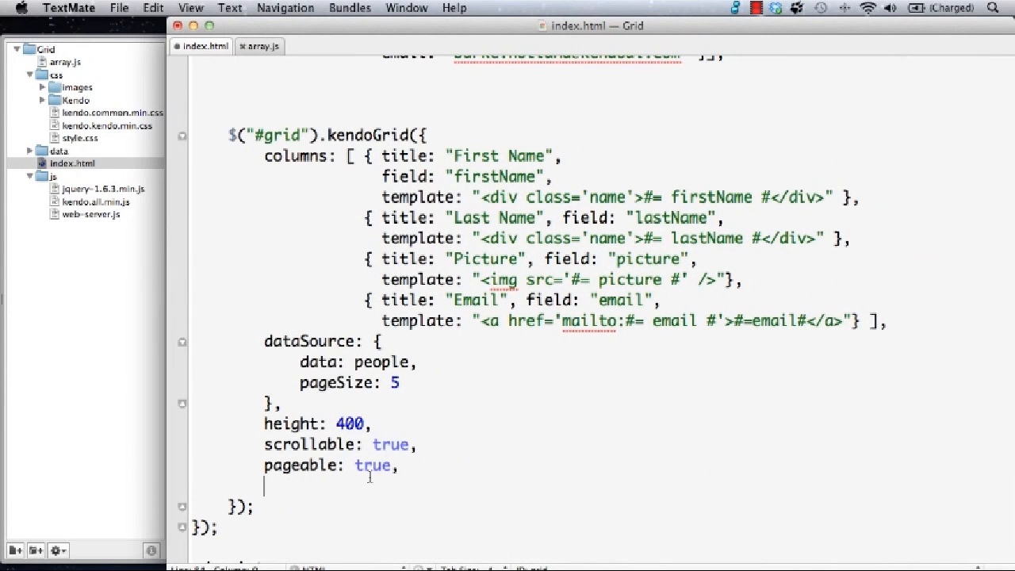
- Add sortable: true and test sorting by First Name in Chrome
text(sortable:)
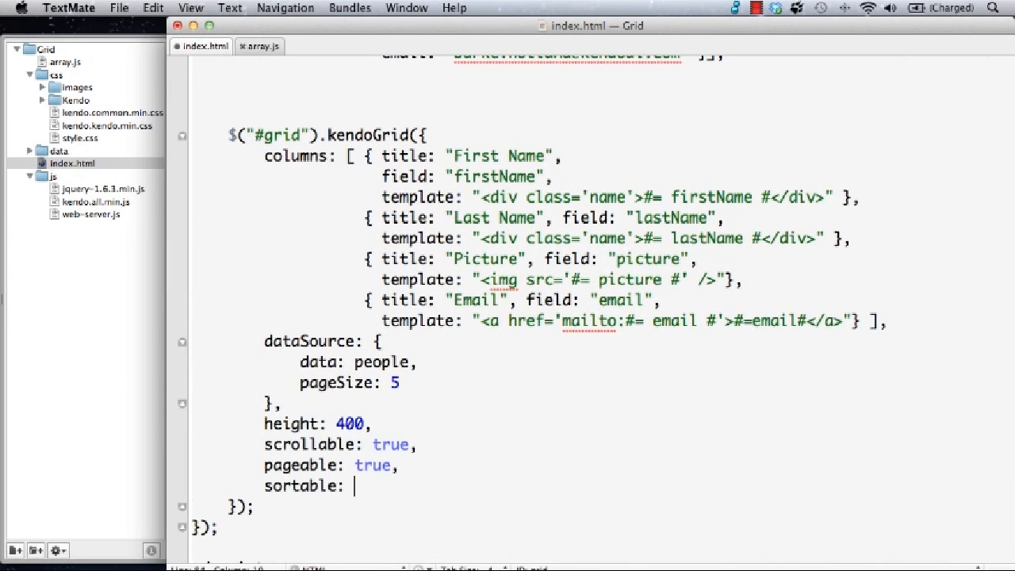
text(true)
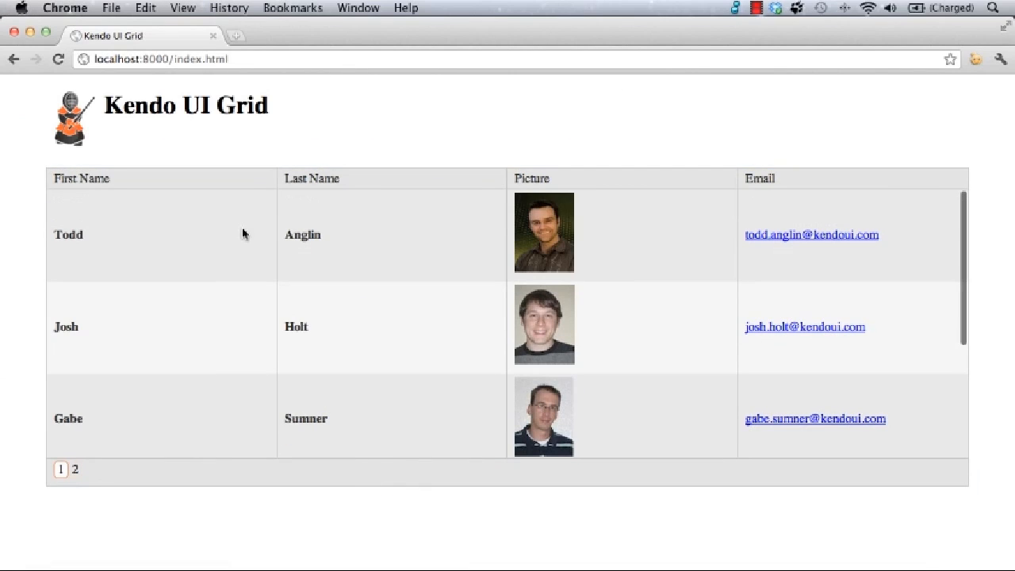
click(80, 177)
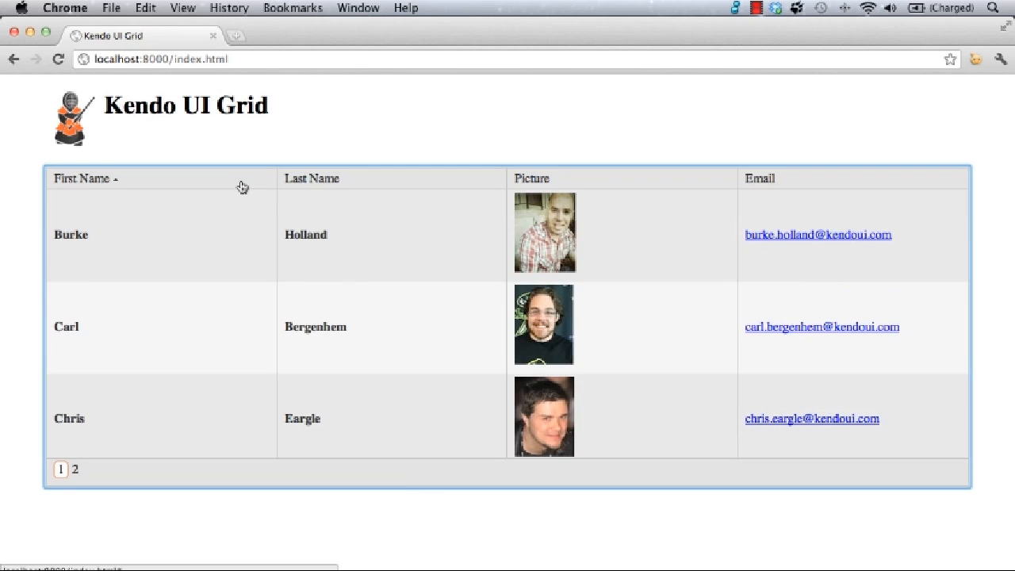
click(312, 178)
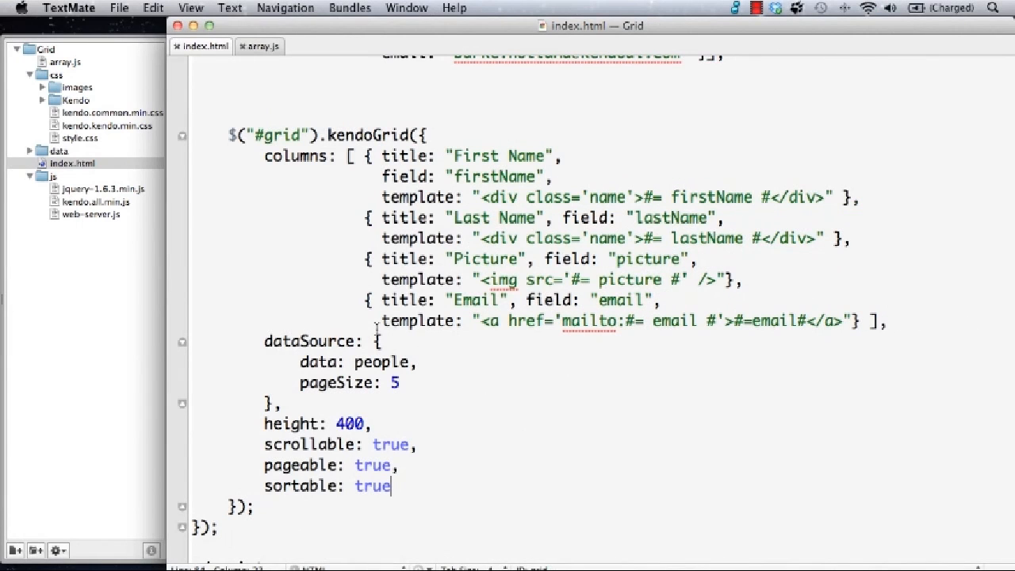
- Change sortable to { mode: "multiple" } and sort by First Name again
text({})
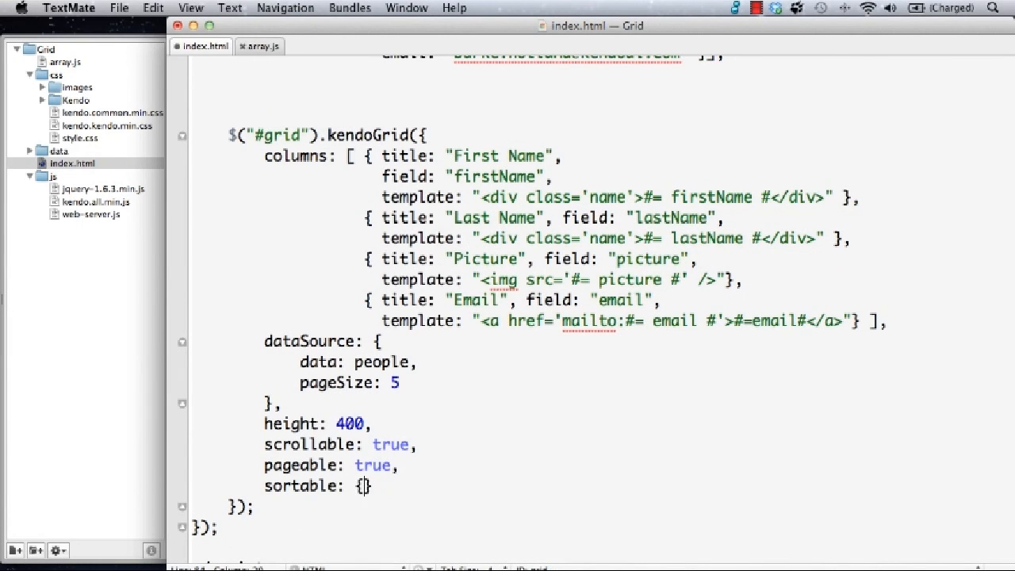
text(mode:)
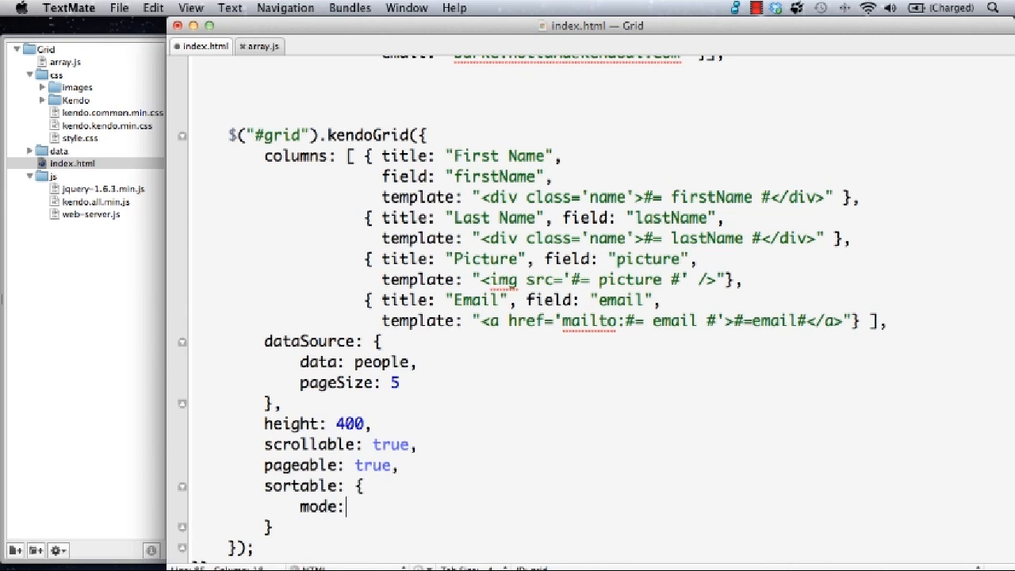
text("multip")
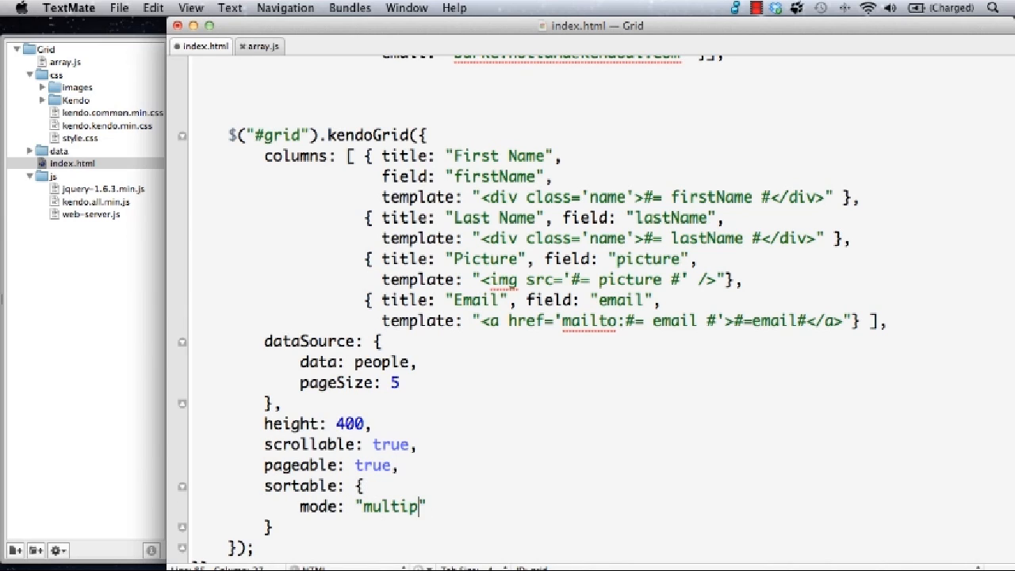
text(le)
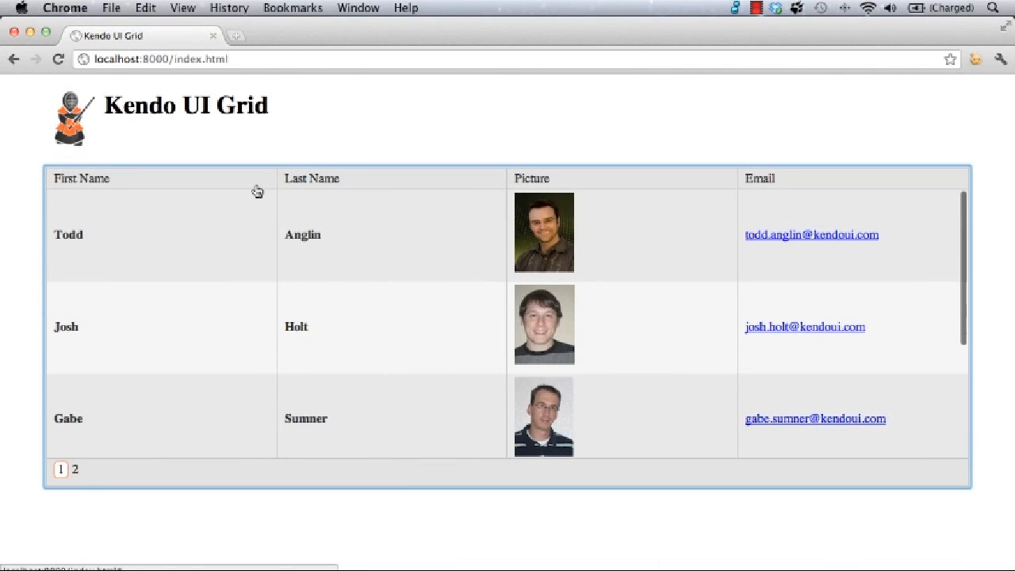
click(82, 179)
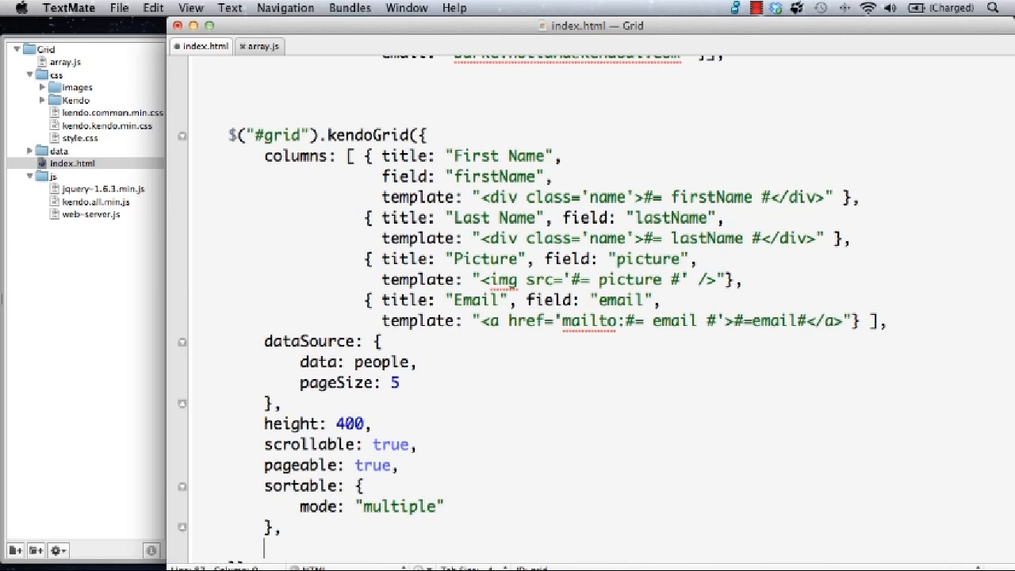
- Add groupable: true to the kendoGrid options after the sortable block
text(groupable:)
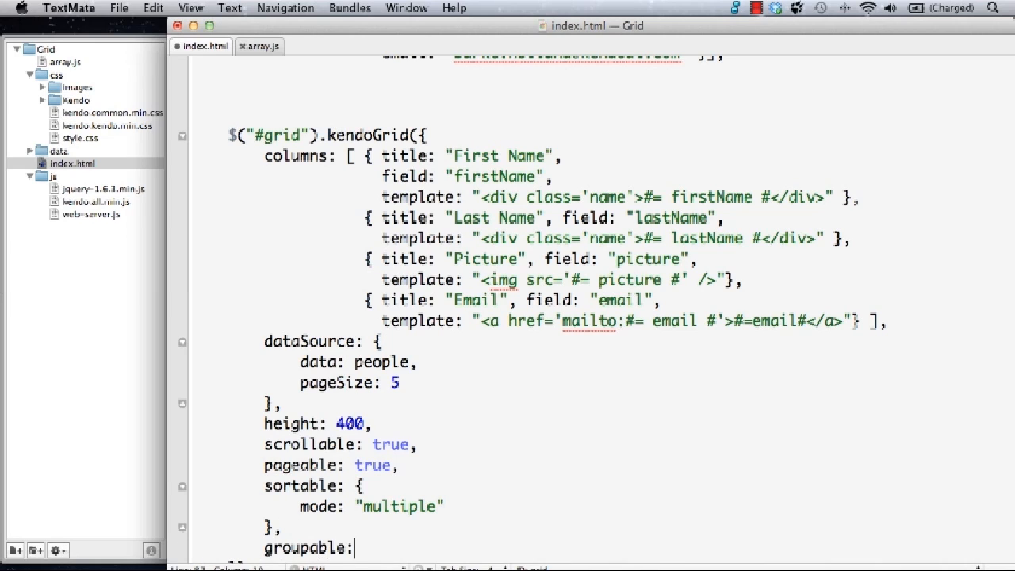
text(true)
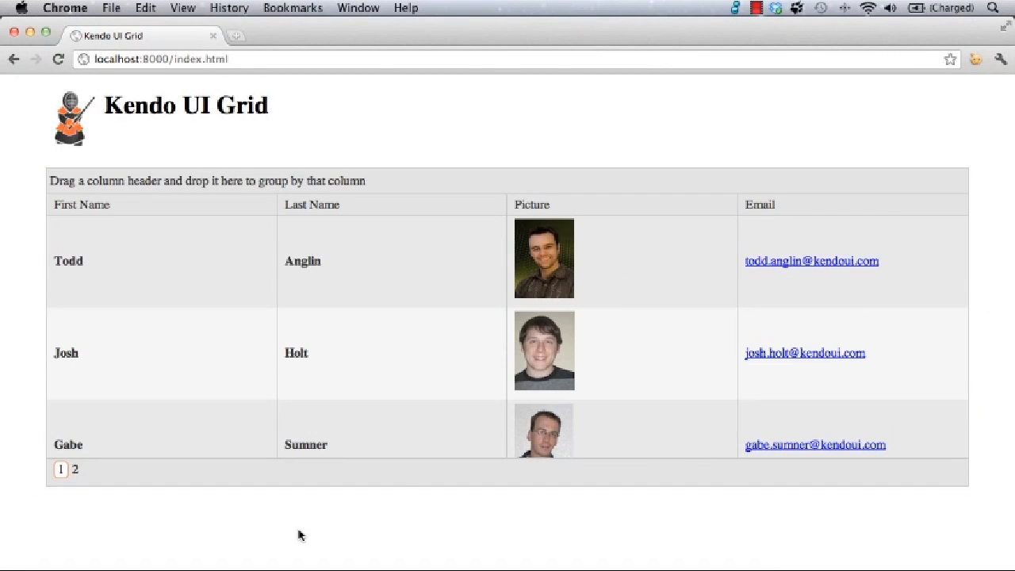
mouse_move(353, 208)
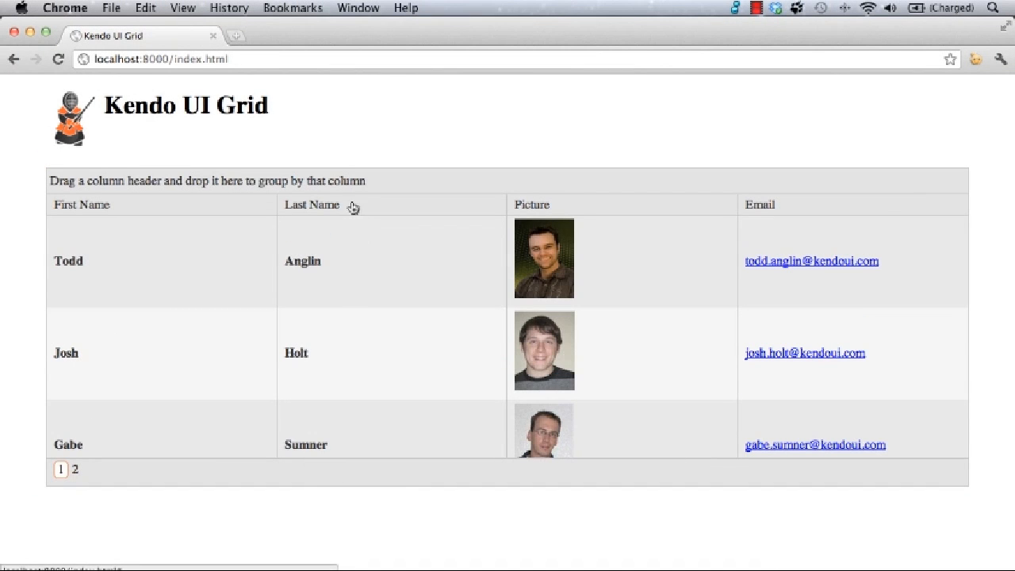
- Group the grid by Last Name and collapse the Eargle group
drag(311, 204, 103, 183)
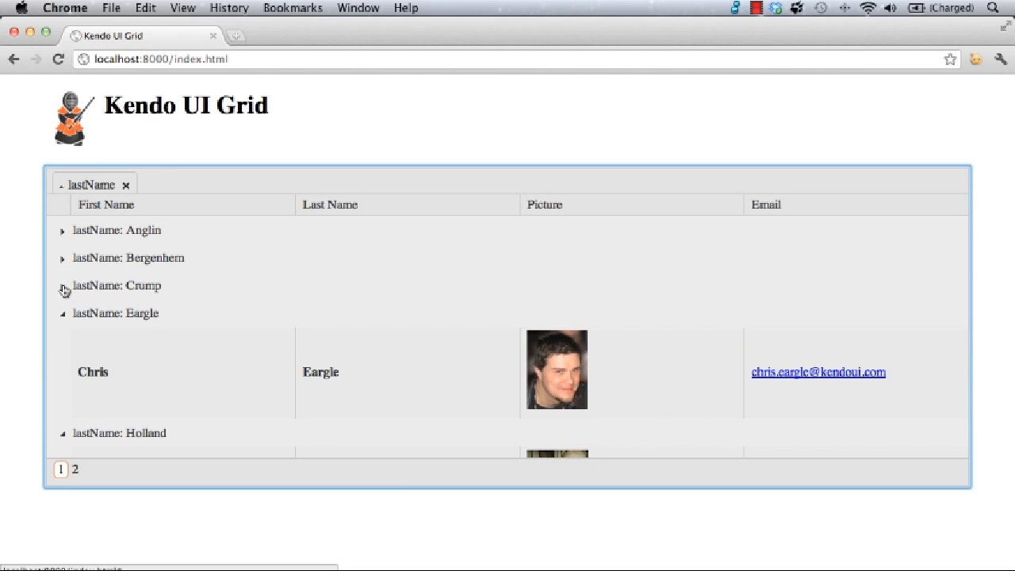
click(62, 312)
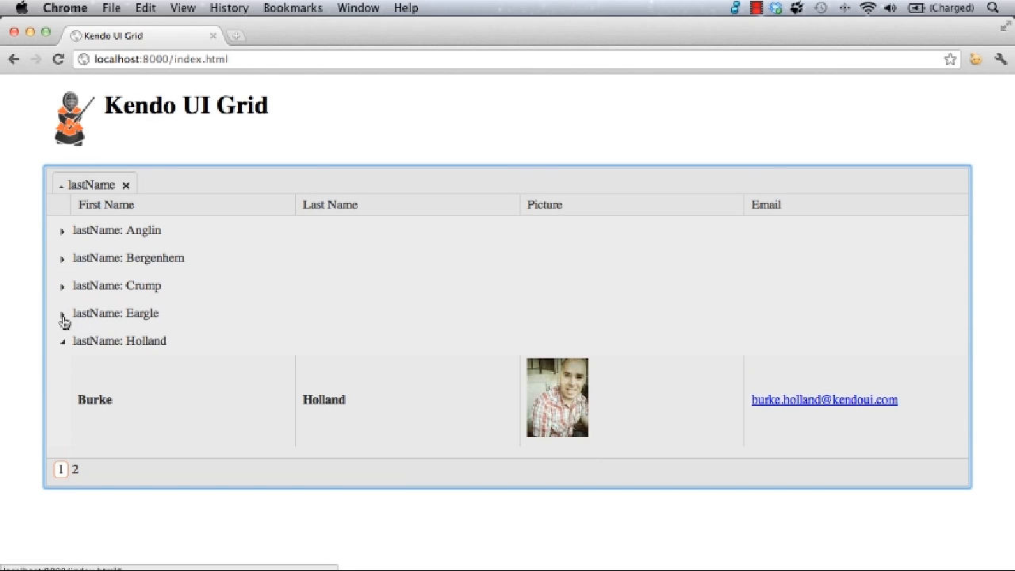
mouse_move(288, 527)
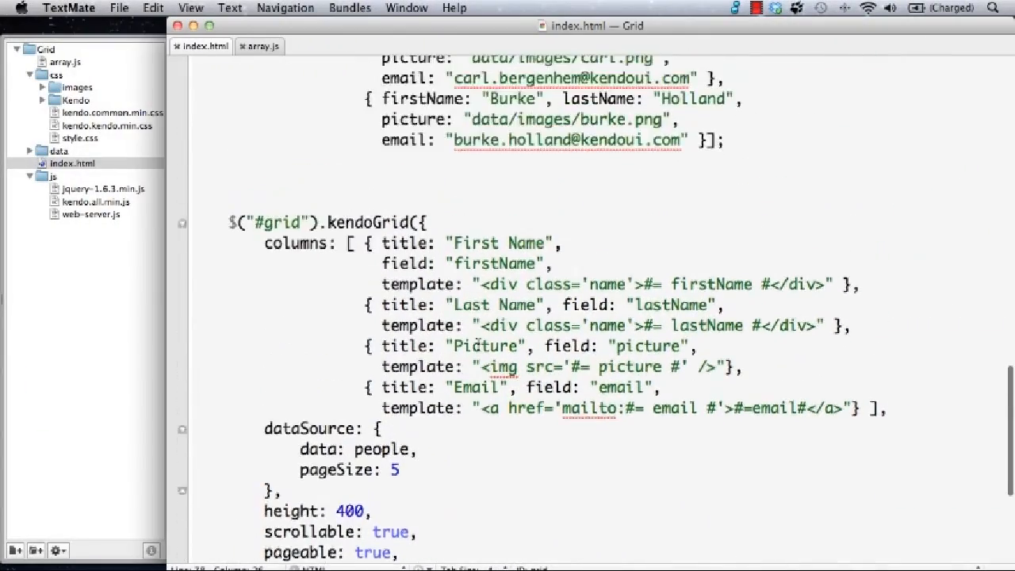
- Scroll through the inline people array in index.html to find its extent
scroll(down, 3)
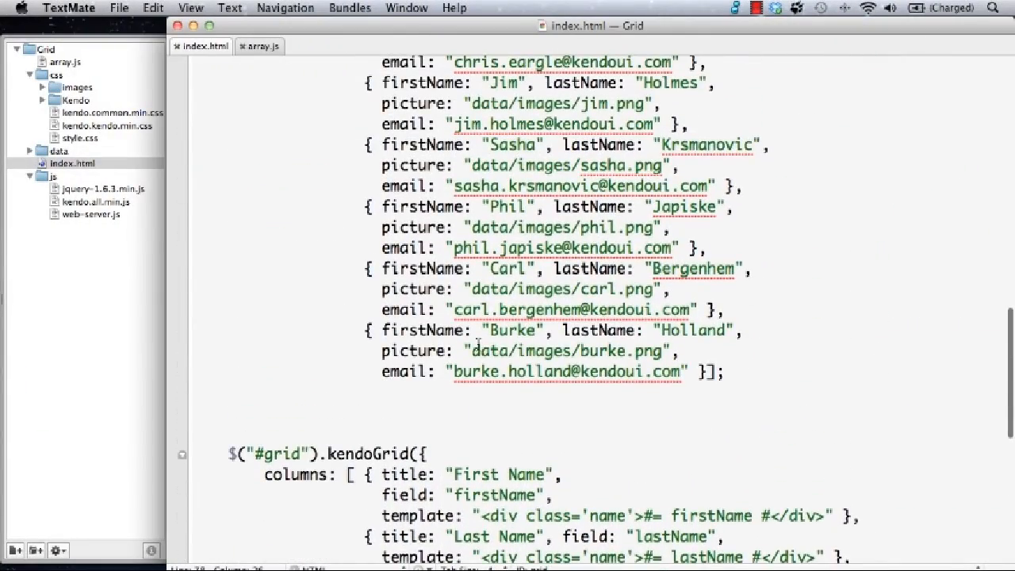
scroll(down, 3)
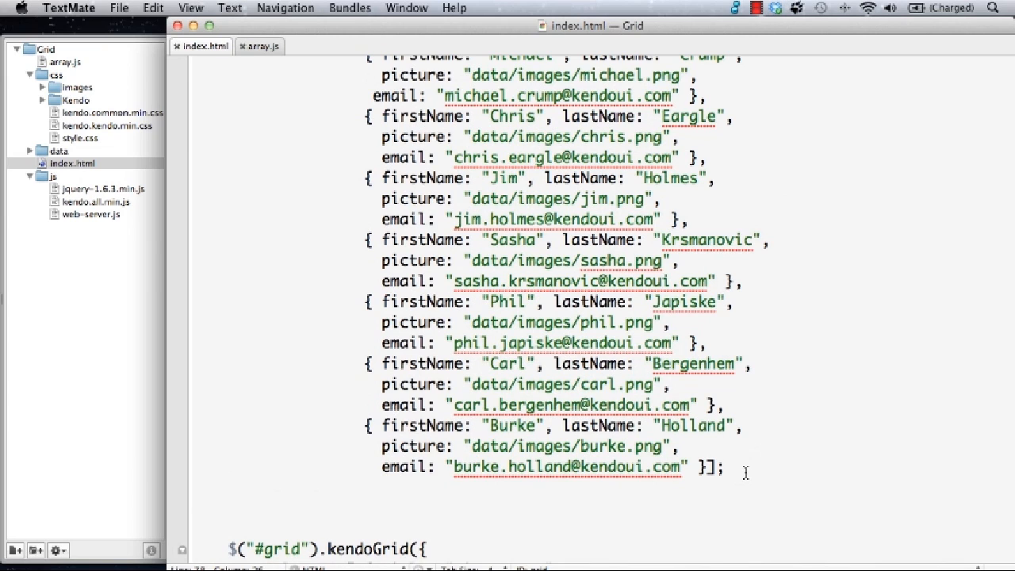
scroll(down, 3)
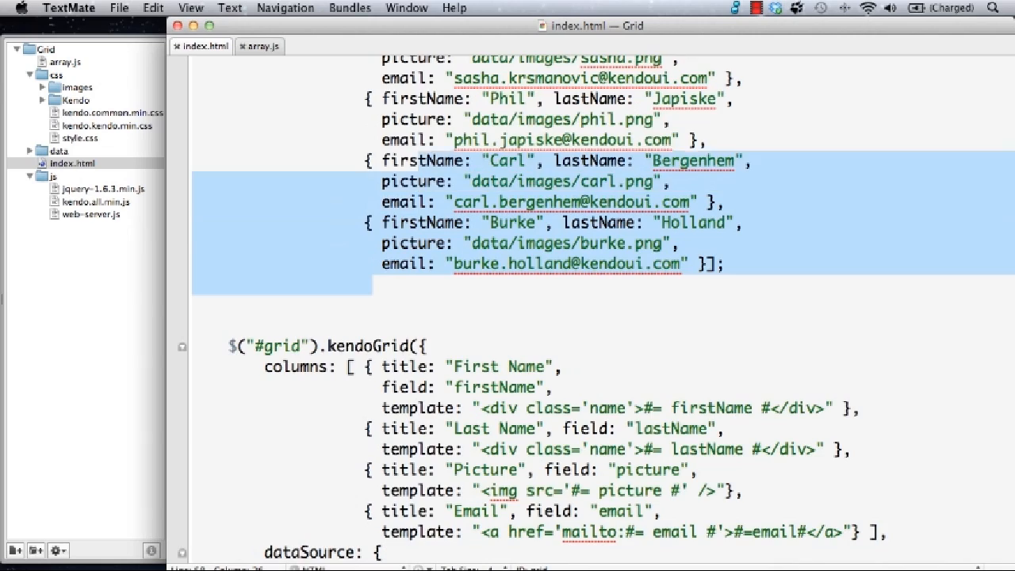
scroll(up, 3)
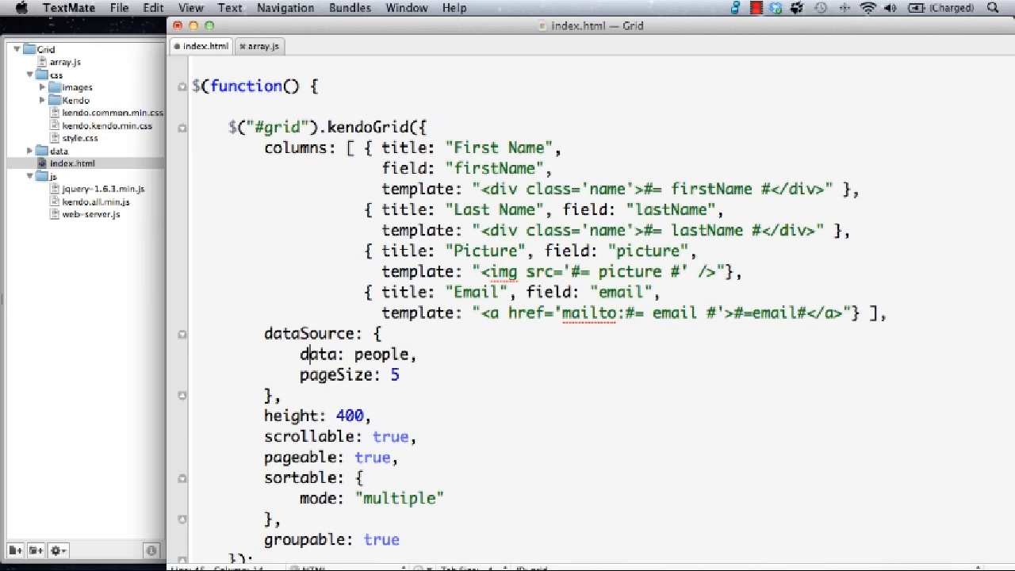
- Replace data: people with a transport reading url "data/people.json"
double_click(318, 354)
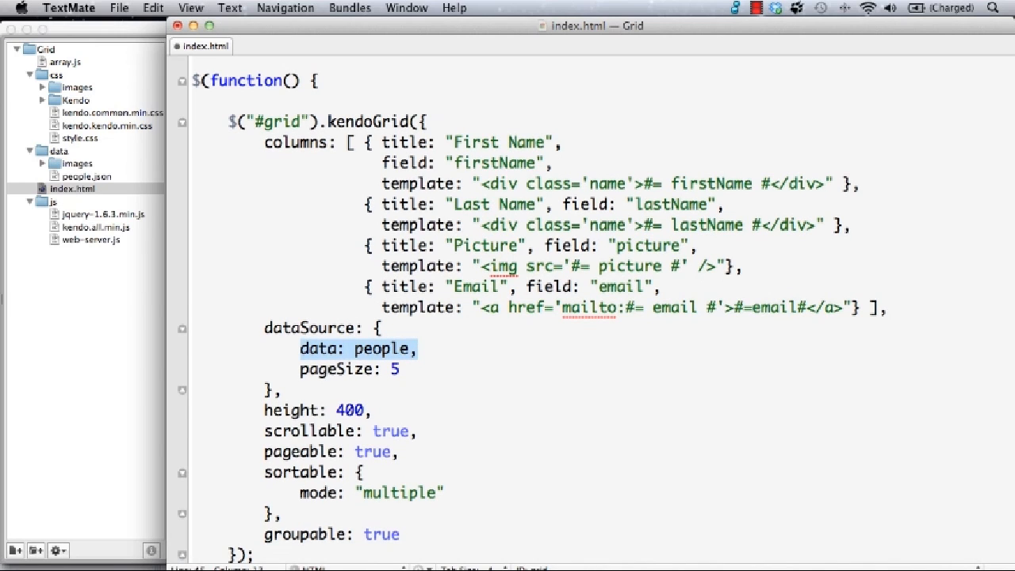
key(Delete)
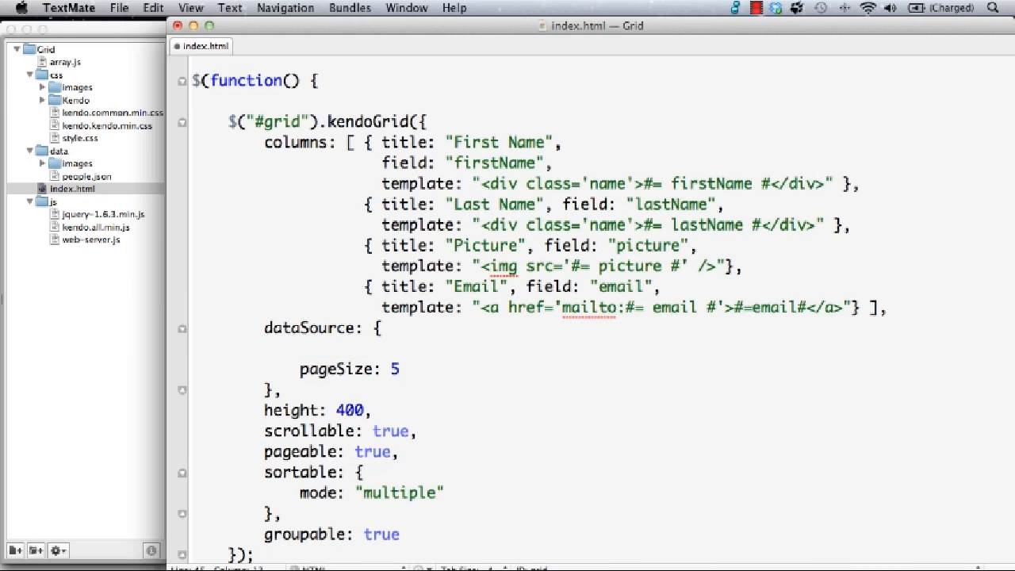
text(transport: {)
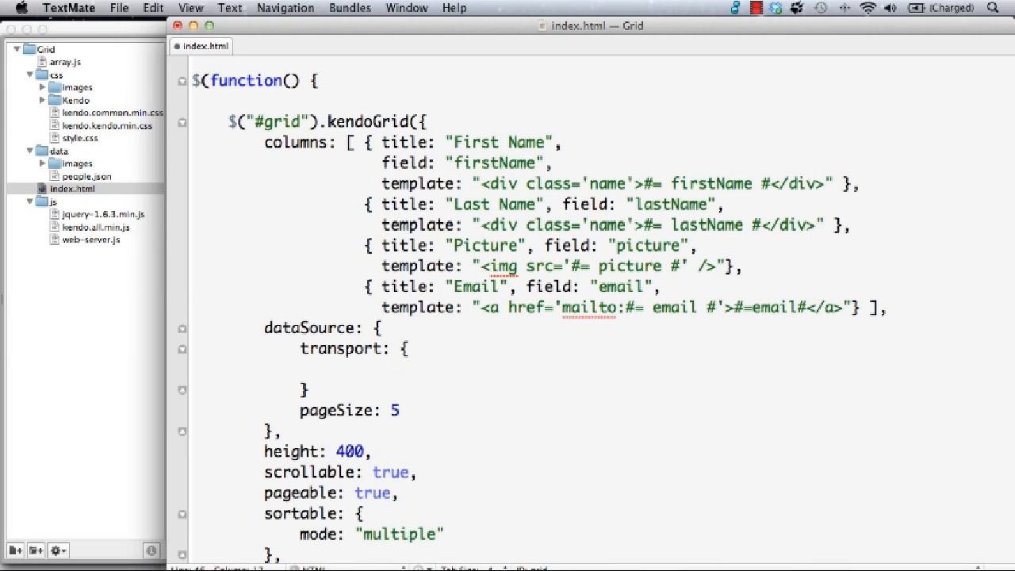
text(read: {})
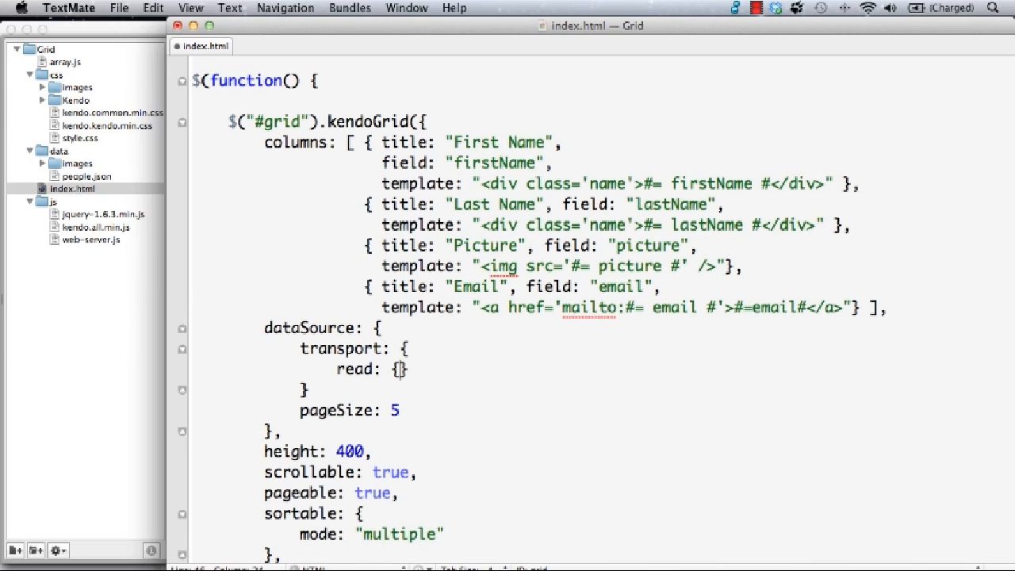
text(url: "data/)
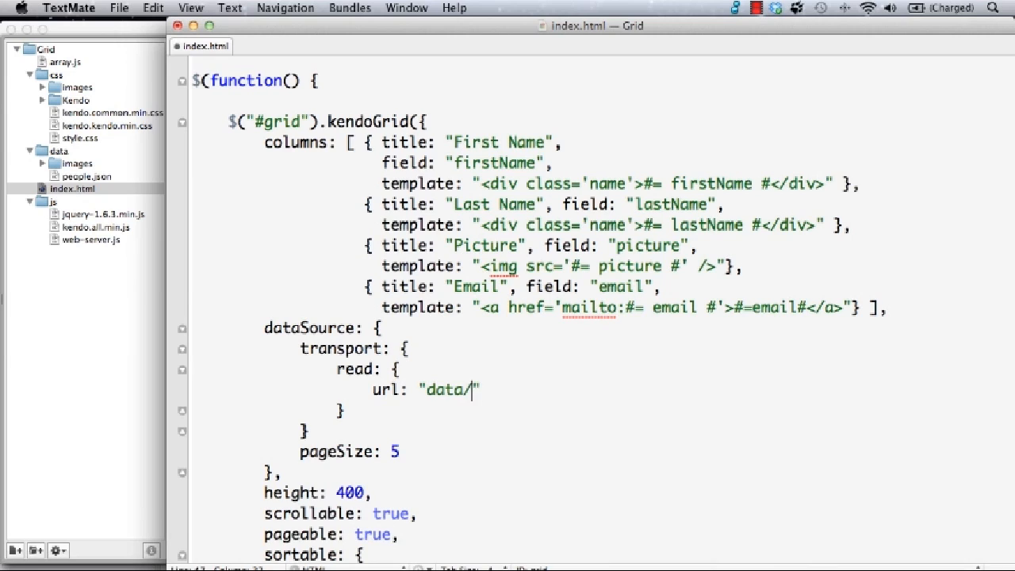
text(people.)
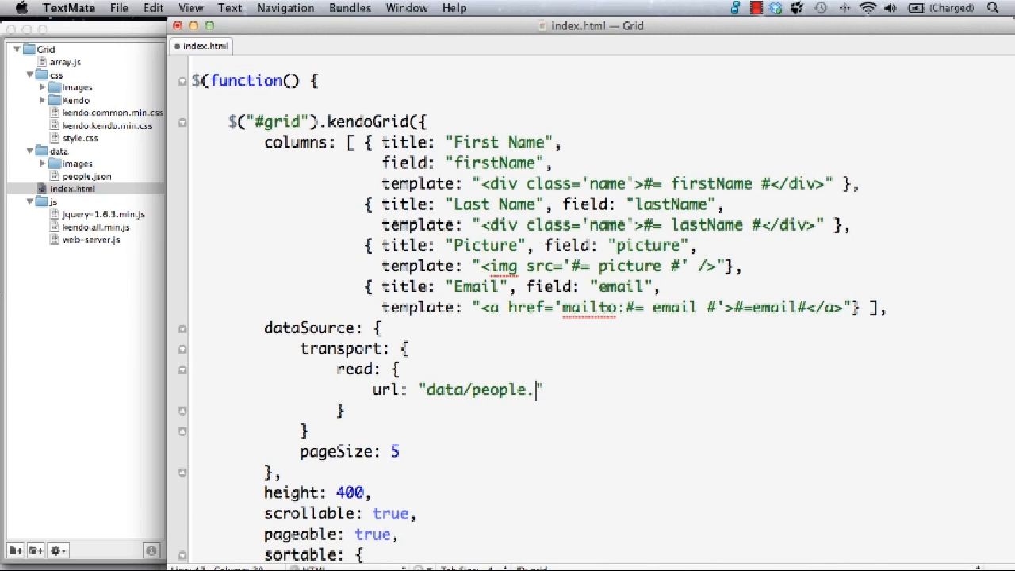
text(json")
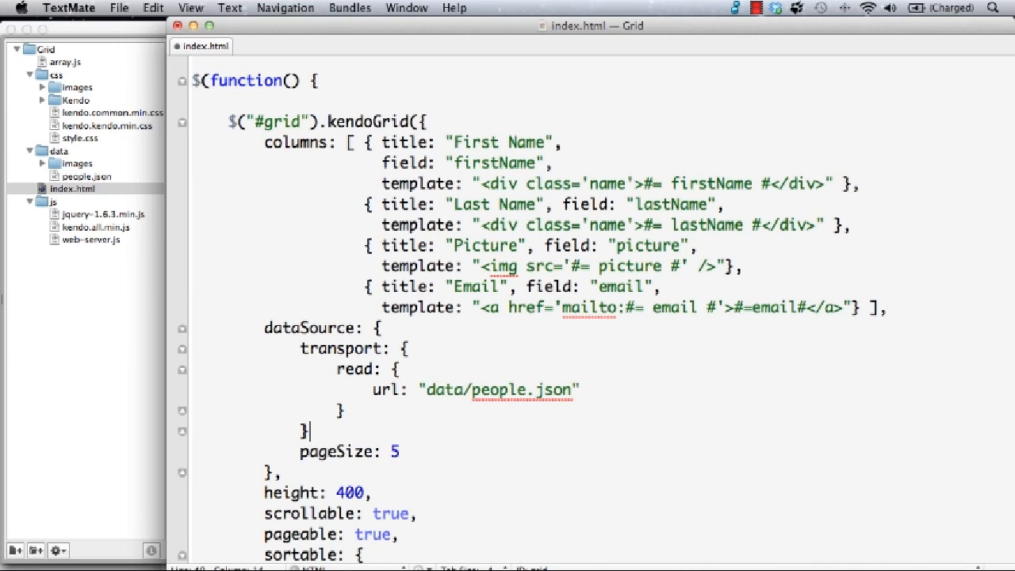
- Add schema: { data: "data", total: "count" } to the data source
text(sc)
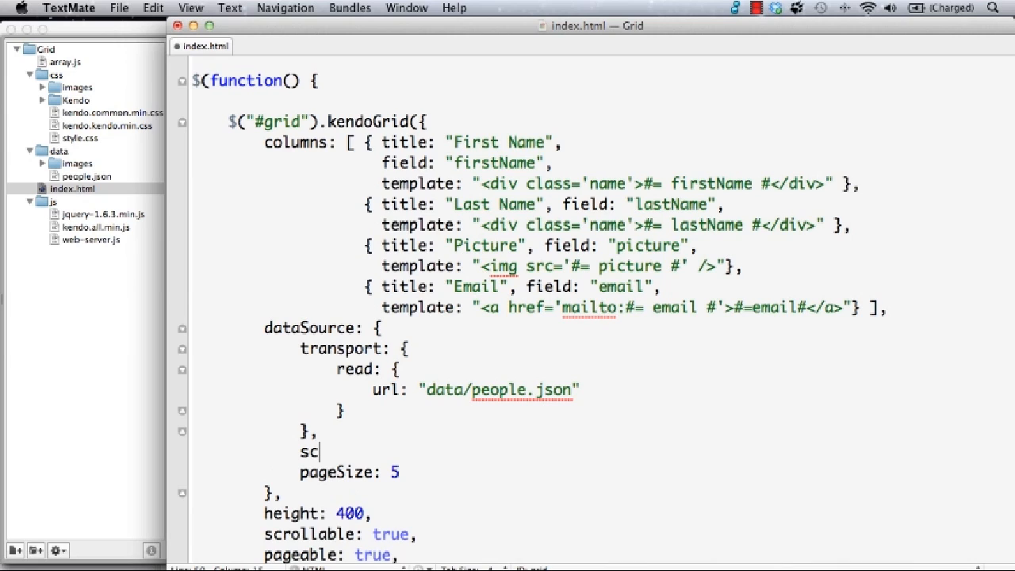
text(h)
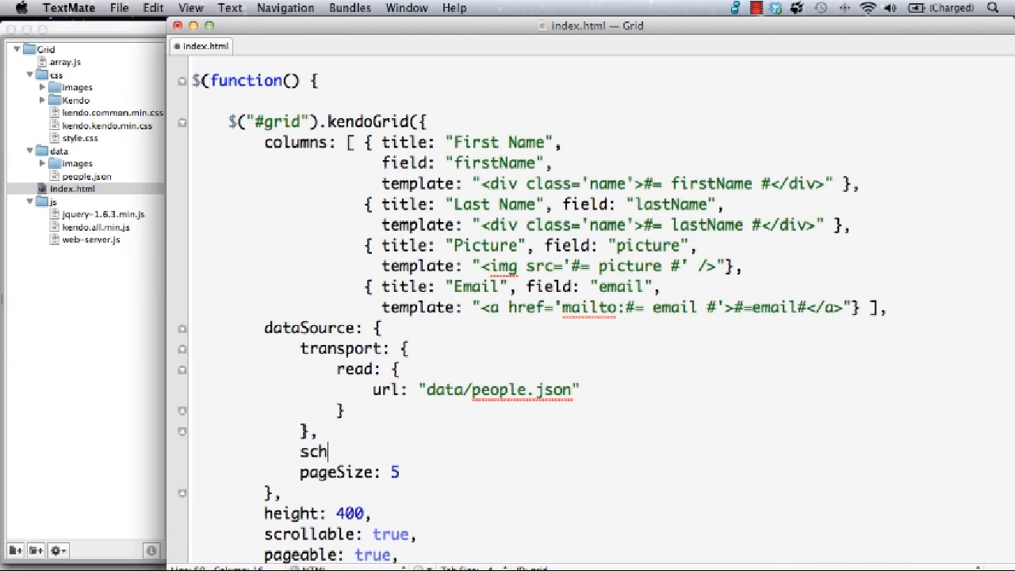
text(ema: {)
text(data)
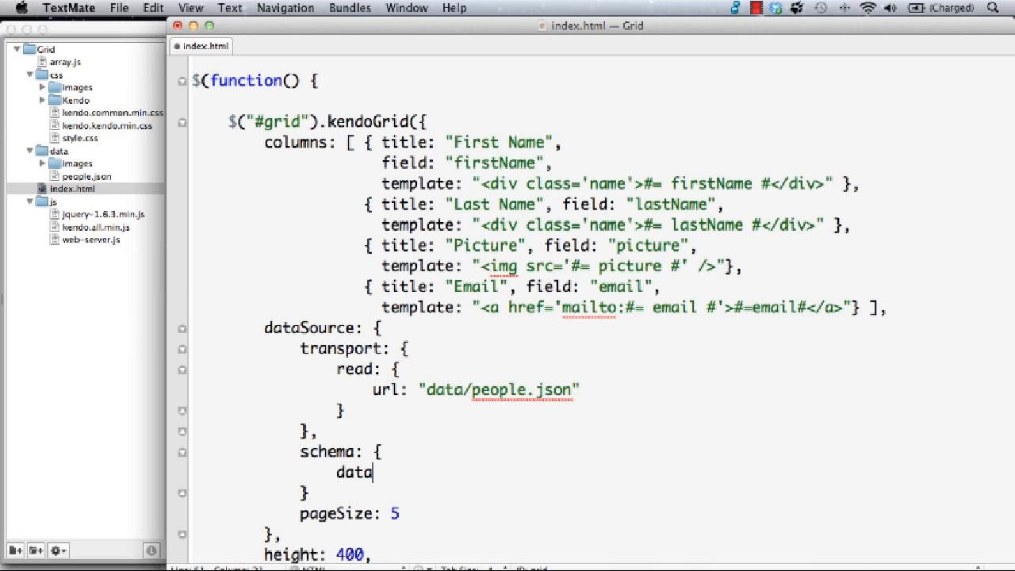
text(: "data",)
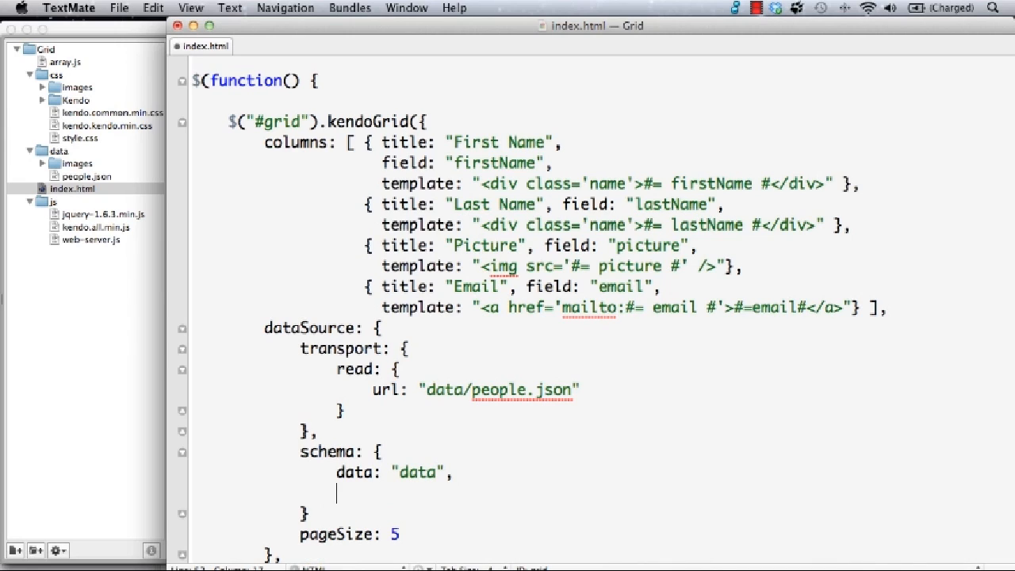
text(total:)
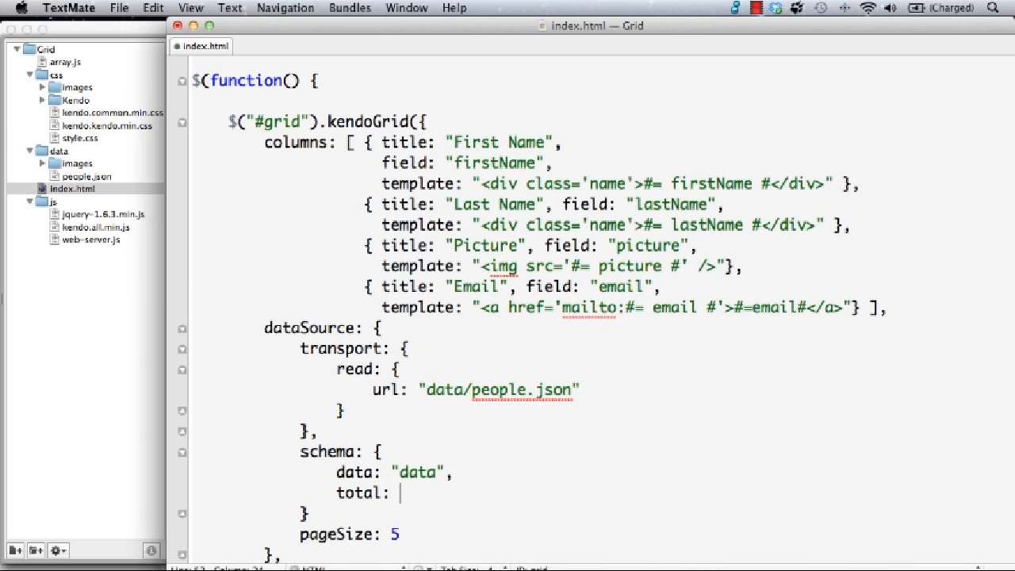
text("count")
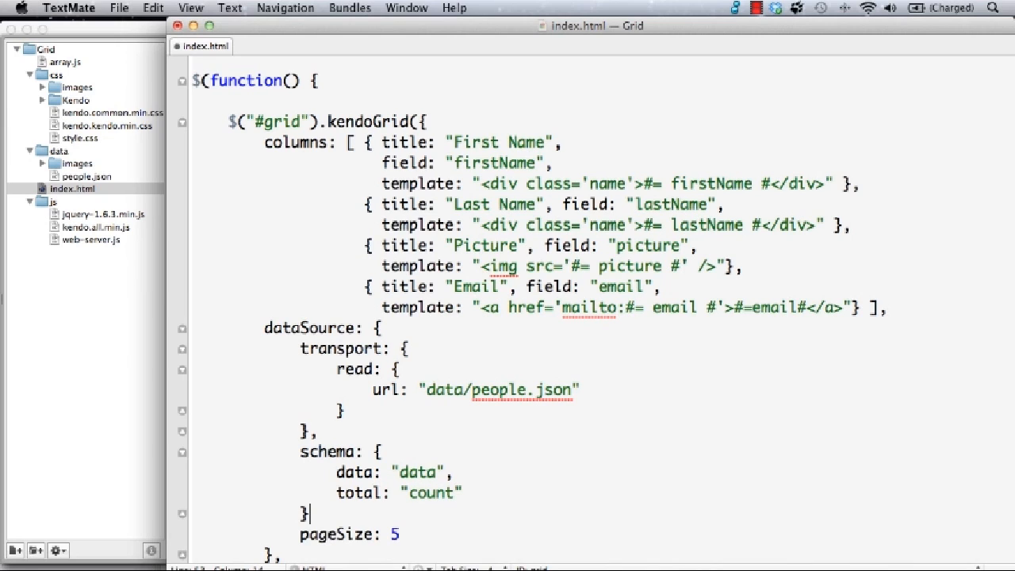
text(,)
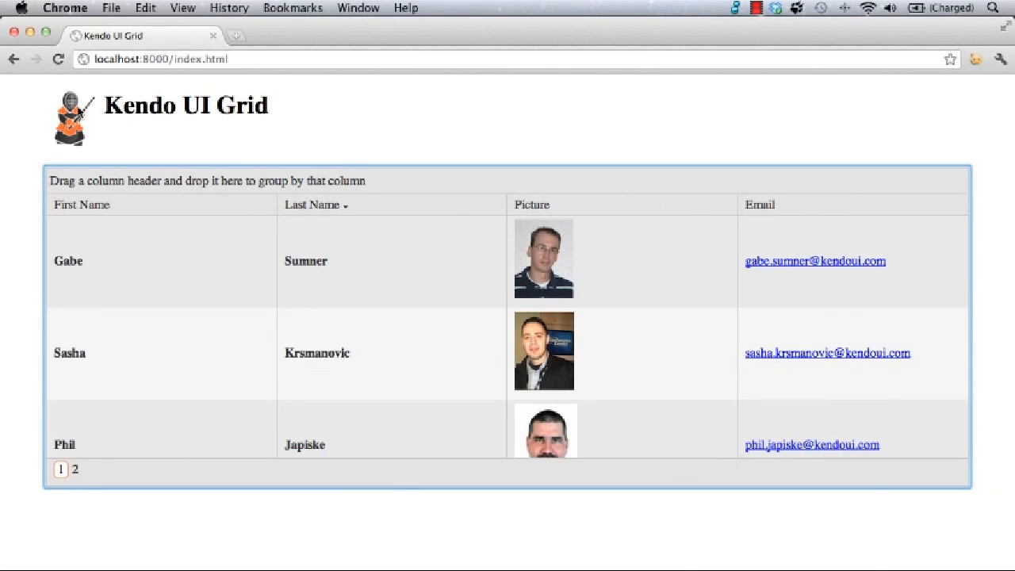
mouse_move(117, 184)
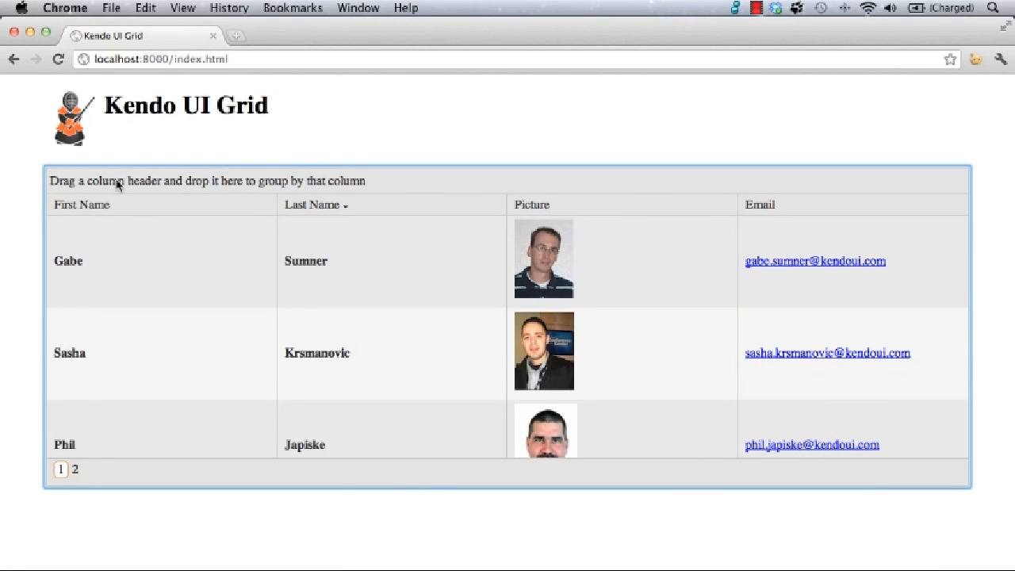
- Page to 2 and back to 1, then group by Last Name and remove the grouping
click(74, 469)
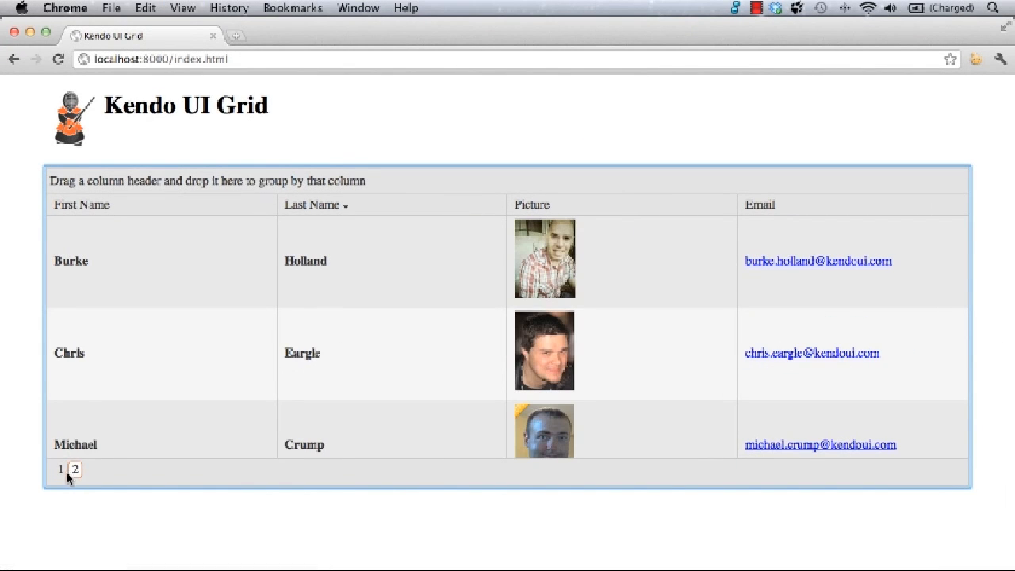
click(61, 468)
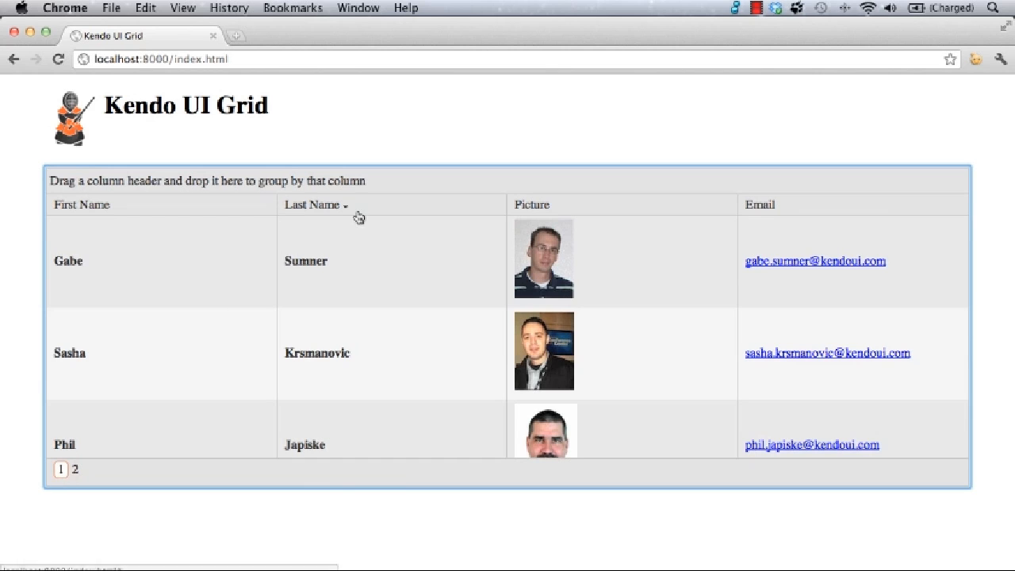
drag(309, 205, 95, 184)
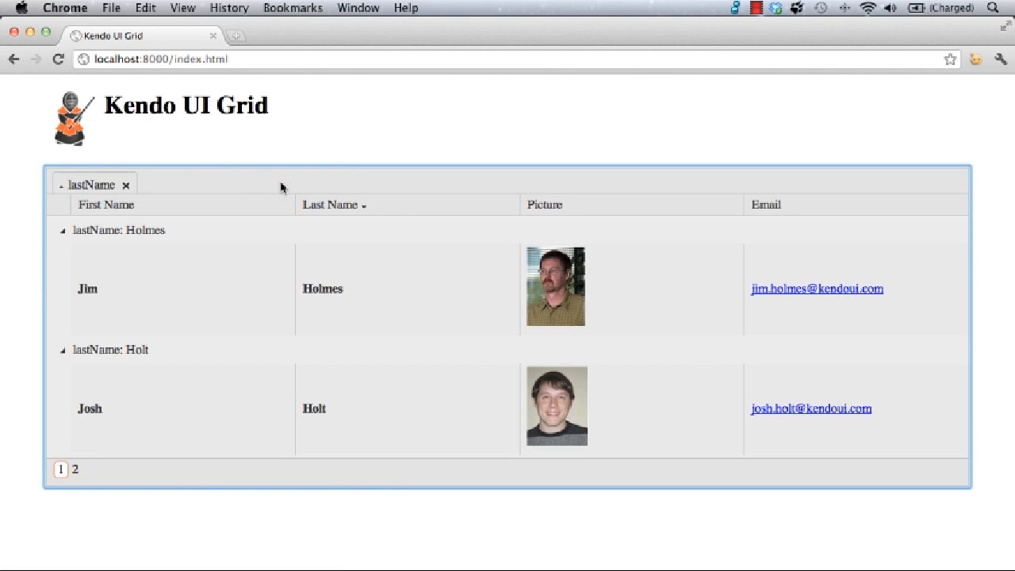
click(125, 184)
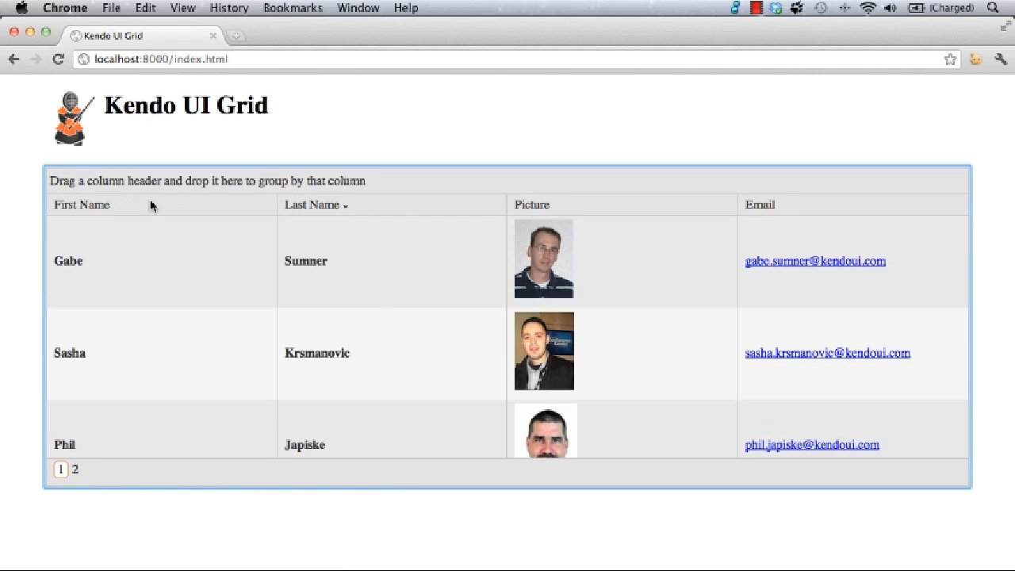
mouse_move(380, 307)
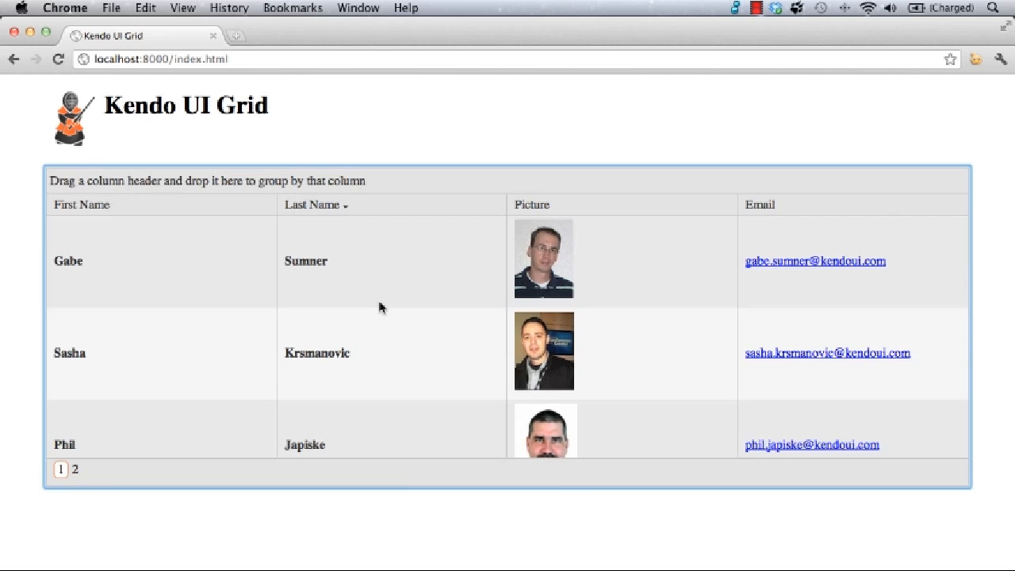